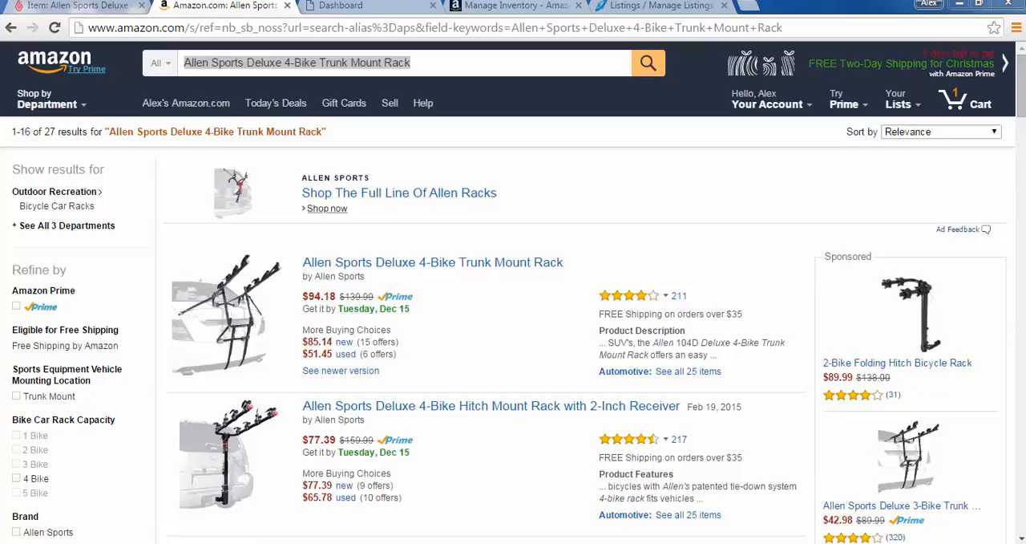
mouse_move(89, 173)
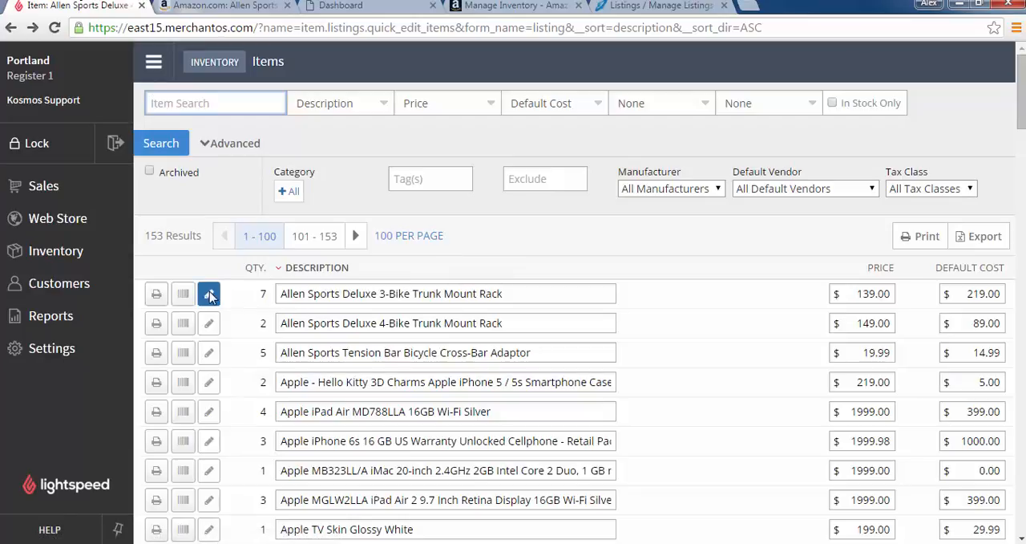
mouse_move(208, 293)
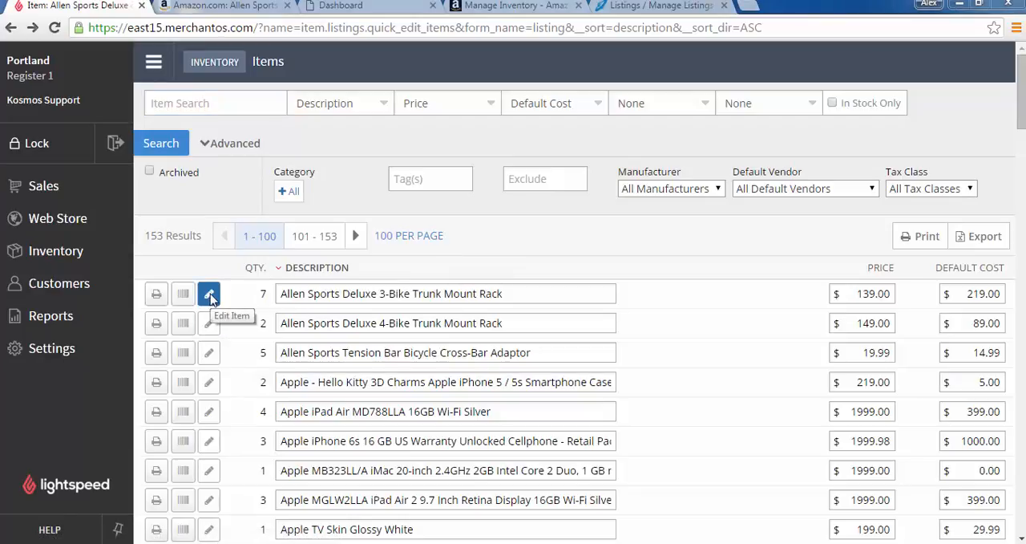
left_click(208, 292)
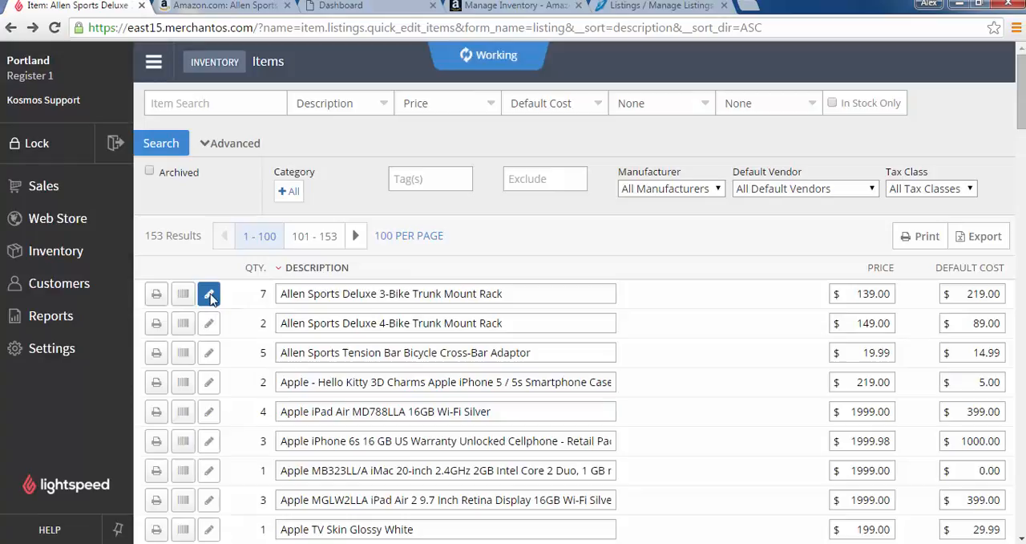
left_click(208, 292)
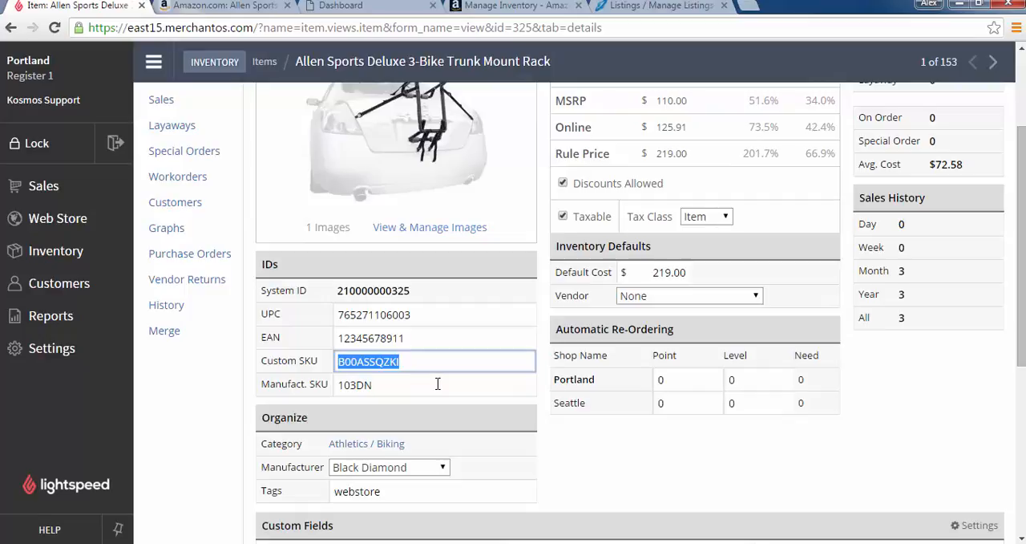
mouse_move(394, 420)
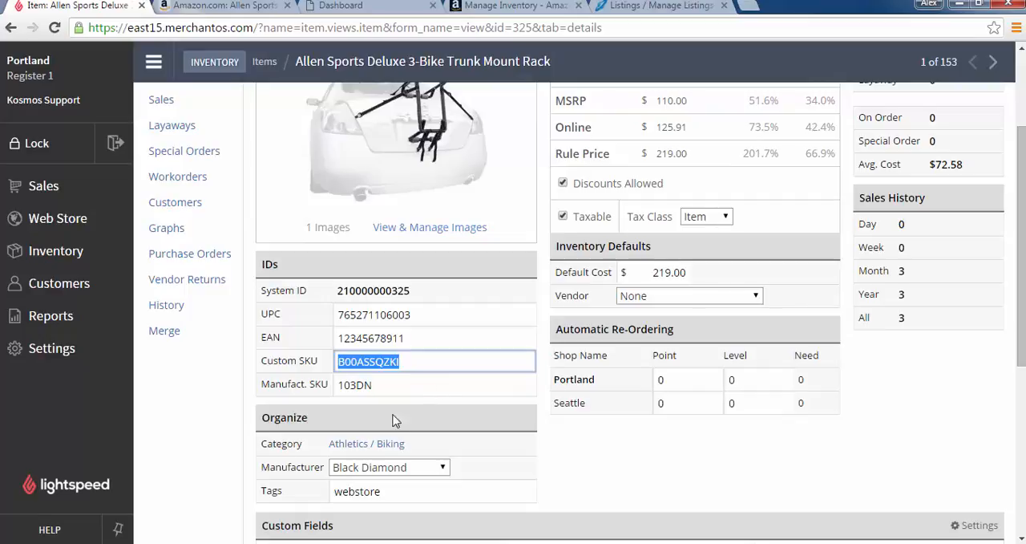
mouse_move(470, 479)
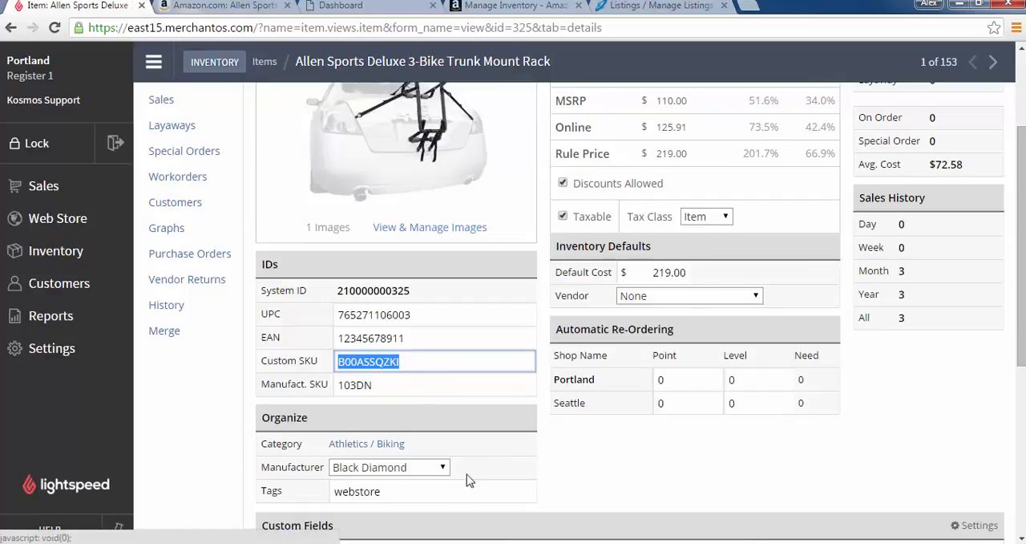
mouse_move(202, 459)
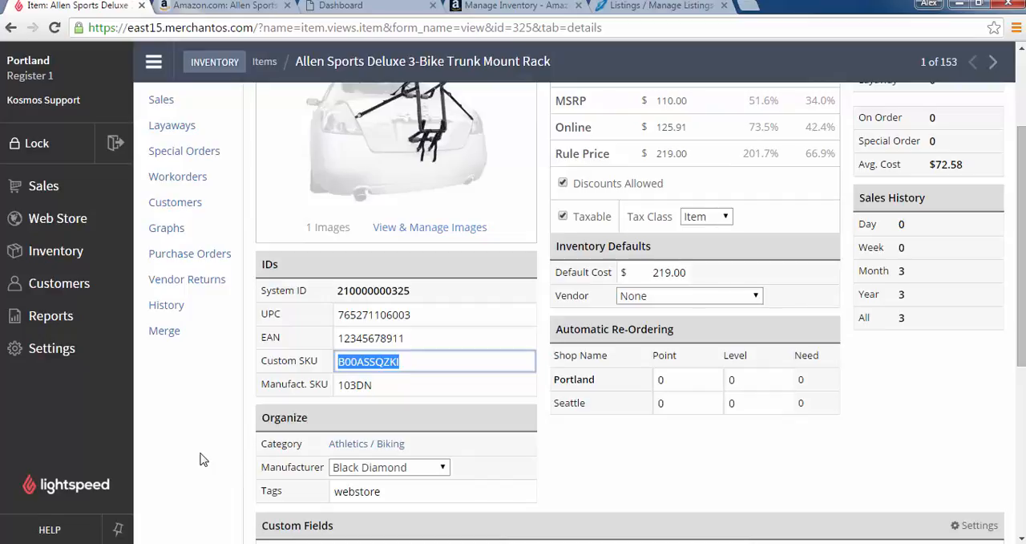
mouse_move(151, 446)
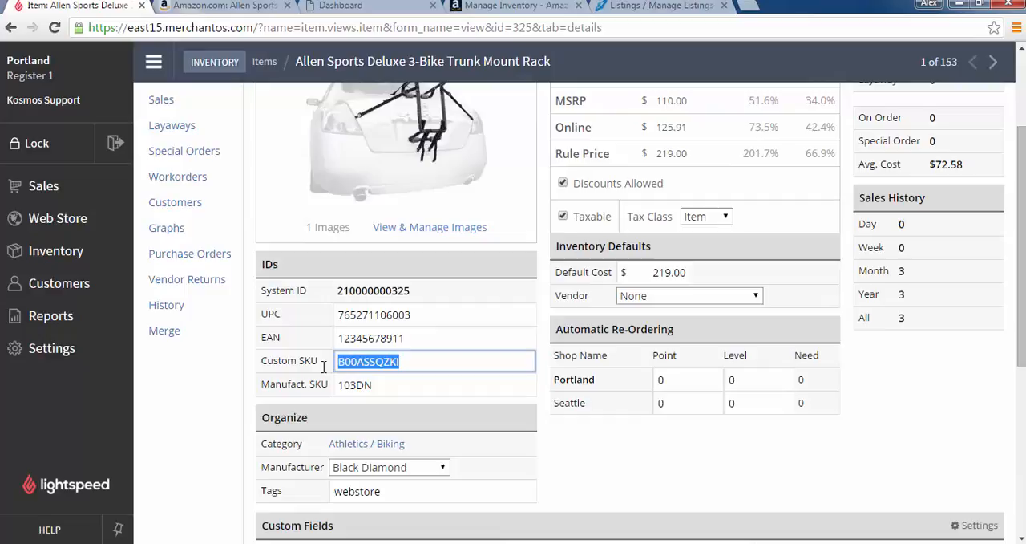
scroll("up", 3)
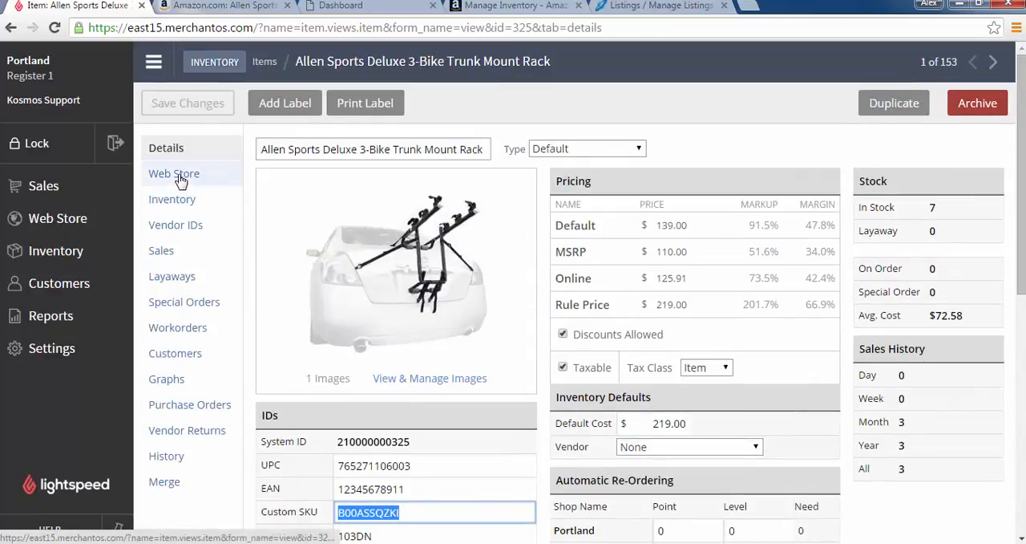
left_click(173, 173)
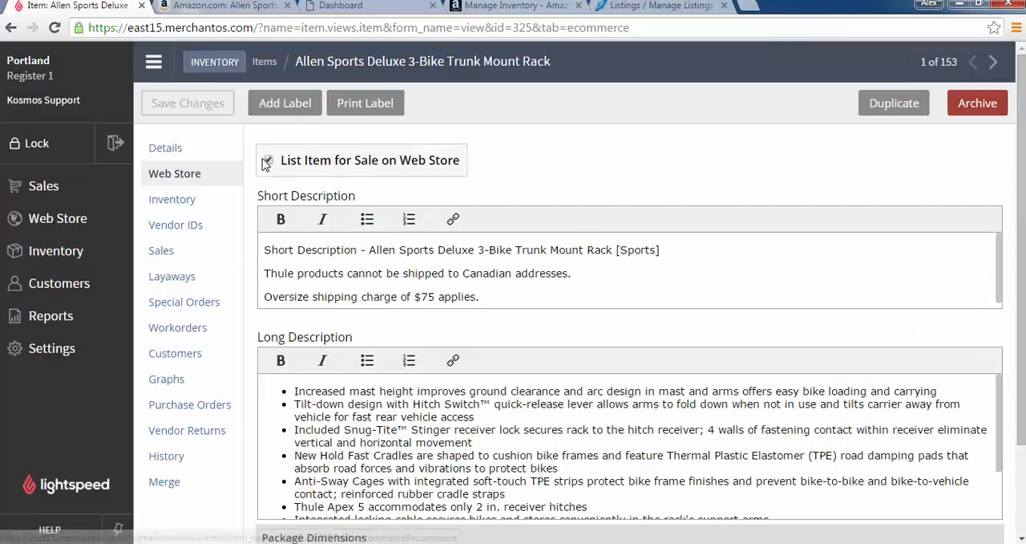
left_click(268, 158)
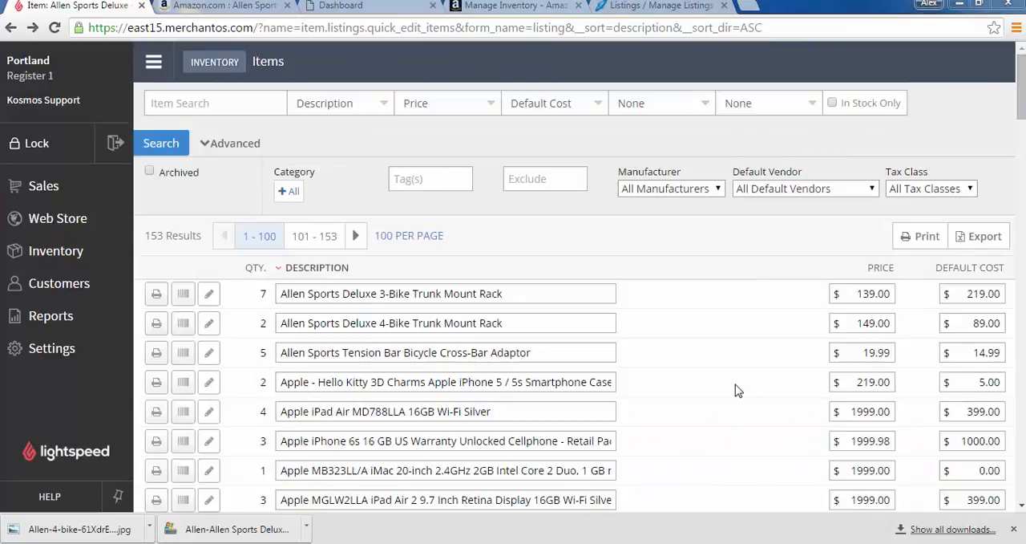
Open the Deluxe 4-Bike Trunk Mount Rack item, review its Web Store settings, and return to Details
left_click(208, 322)
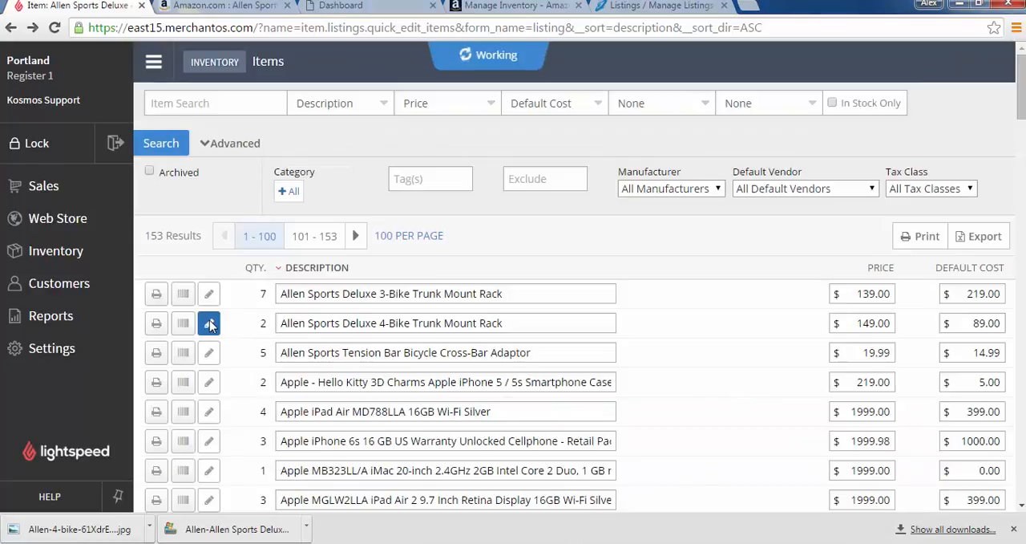
left_click(209, 322)
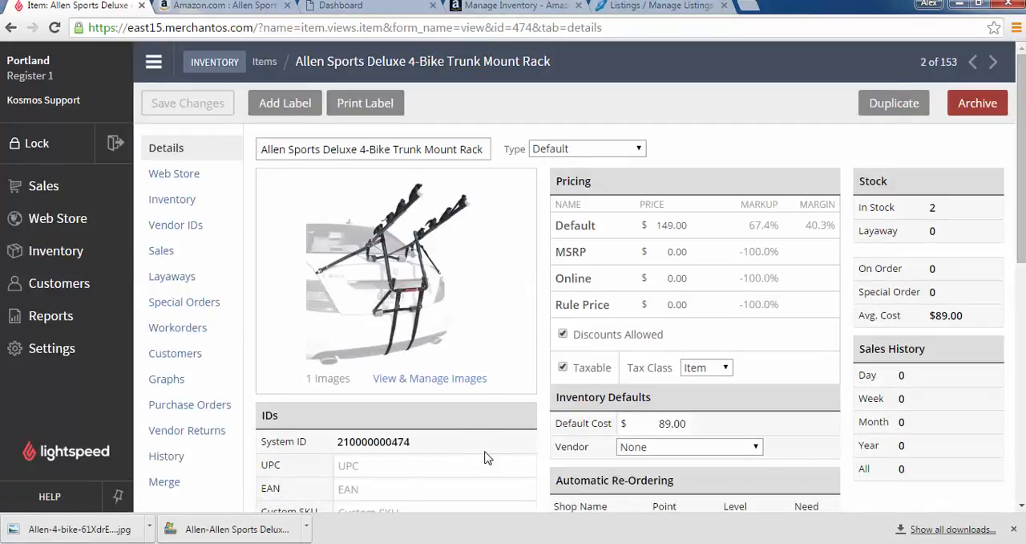
scroll("down", 3)
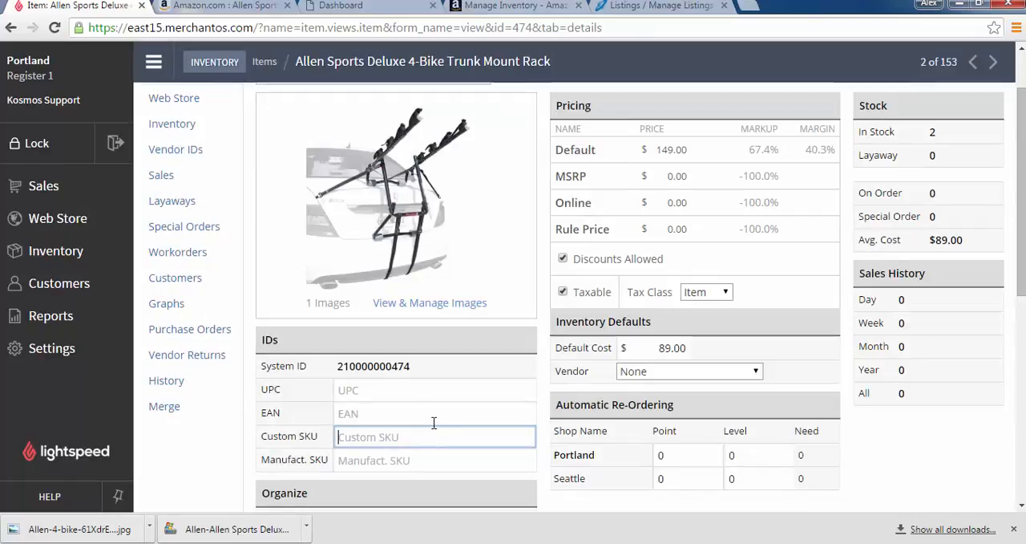
left_click(173, 173)
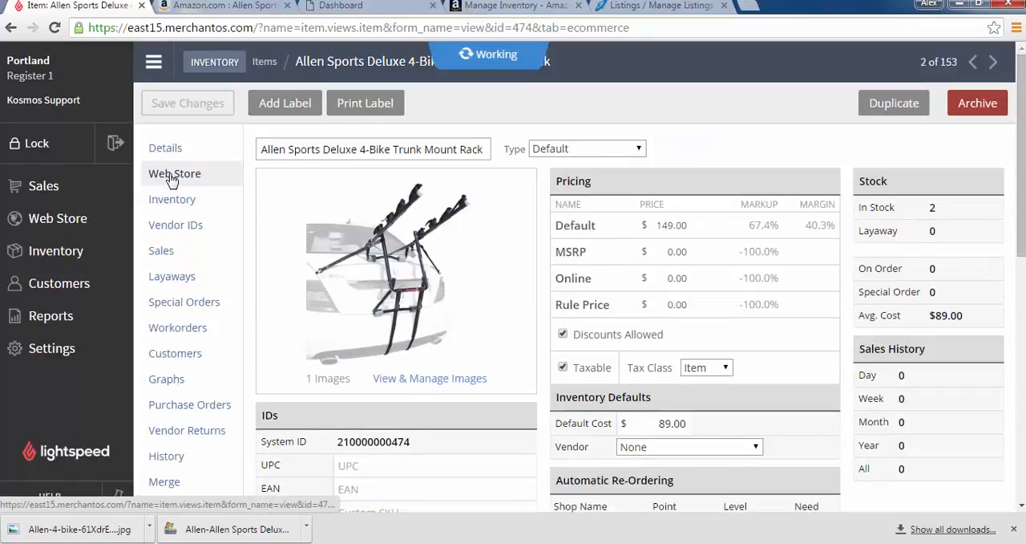
left_click(174, 173)
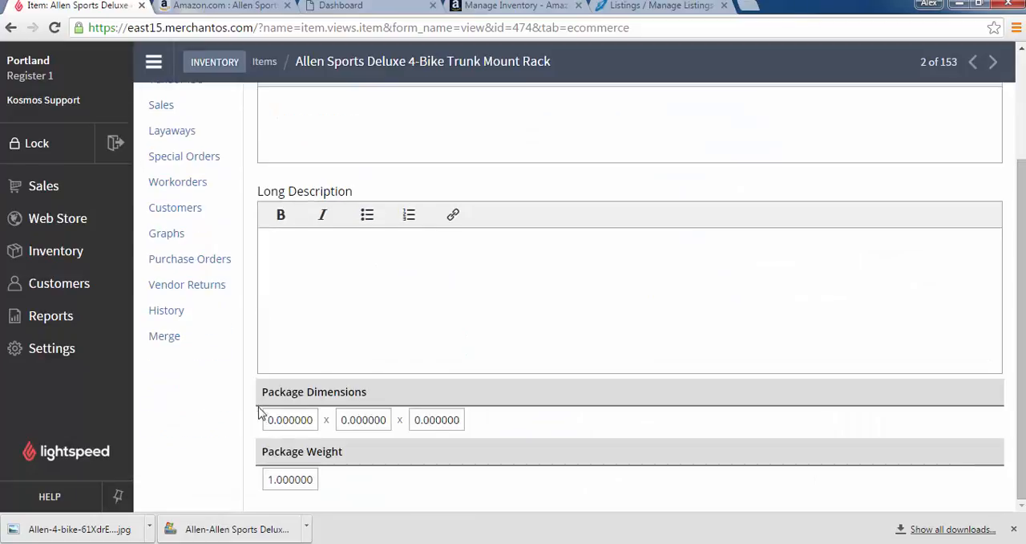
left_click(166, 147)
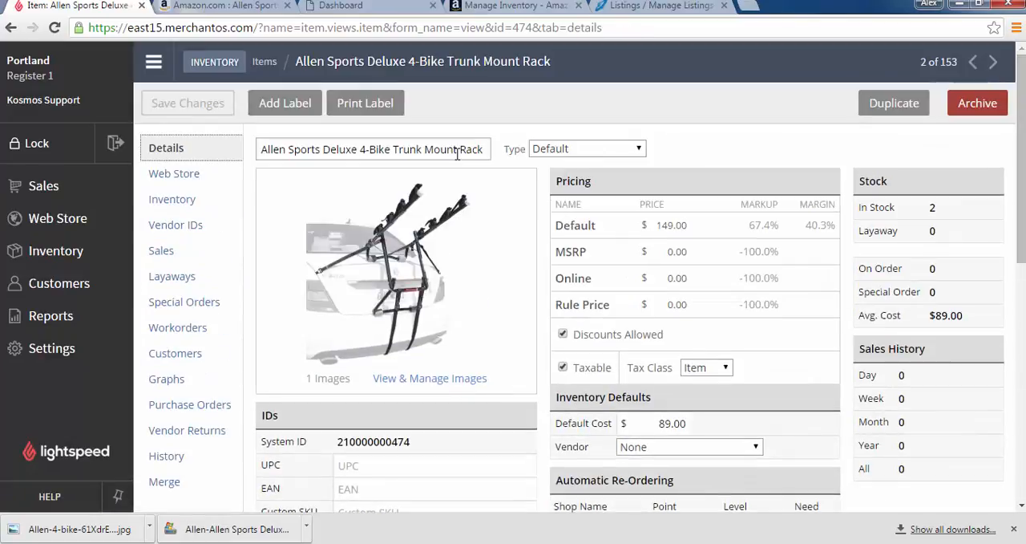
On the 4-Bike rack's Amazon product page, select ASIN B00XRTPDOY from the product information to copy it
left_click(221, 7)
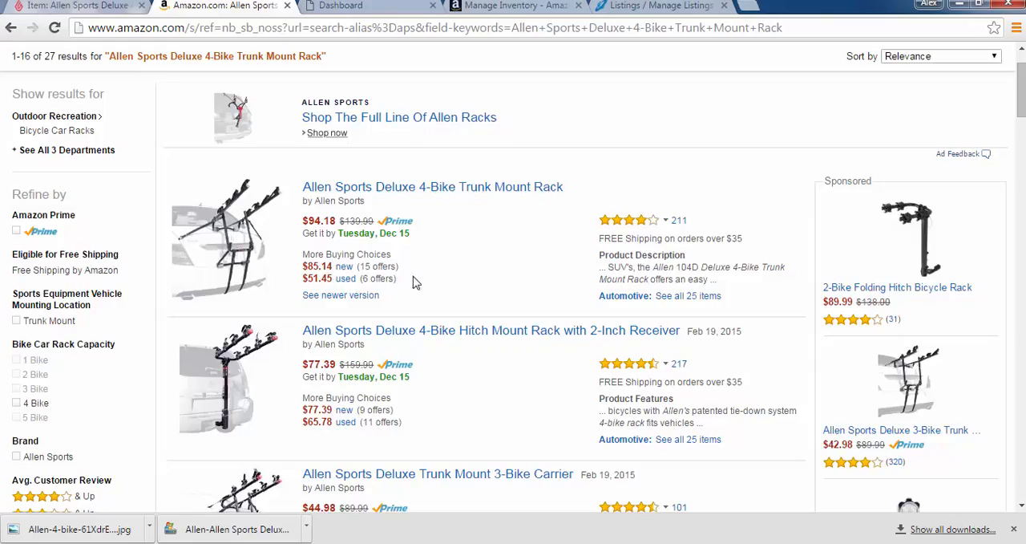
left_click(433, 186)
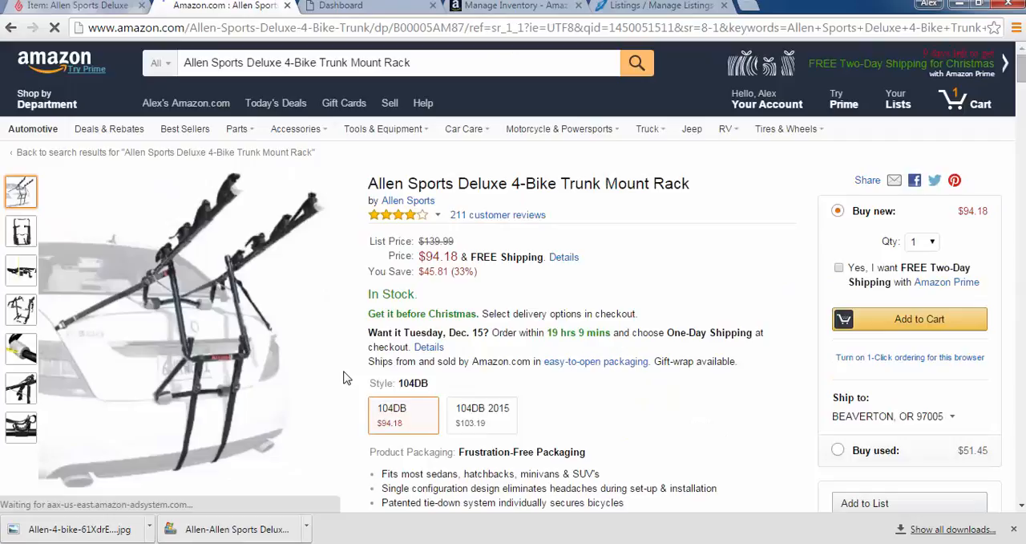
scroll("down", 3)
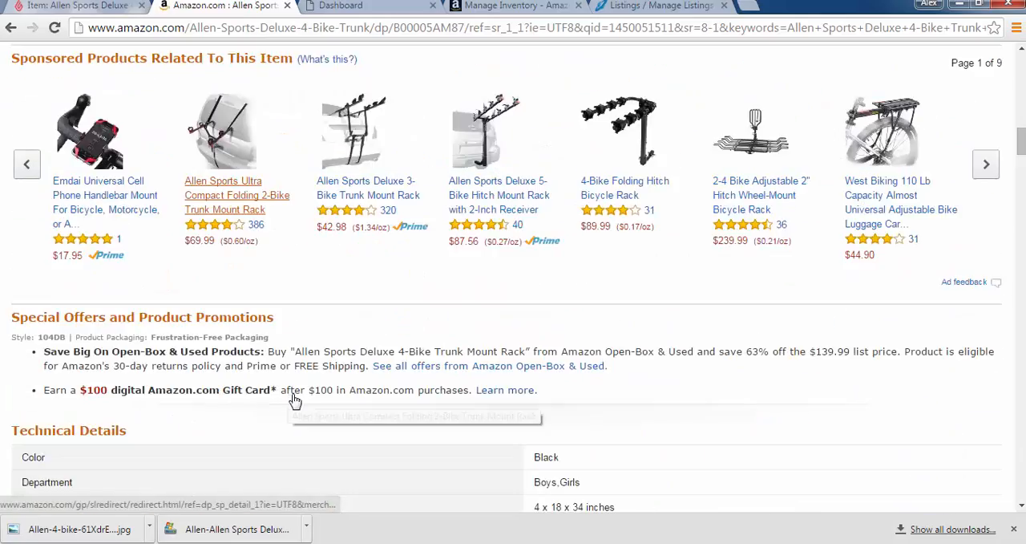
scroll("down", 3)
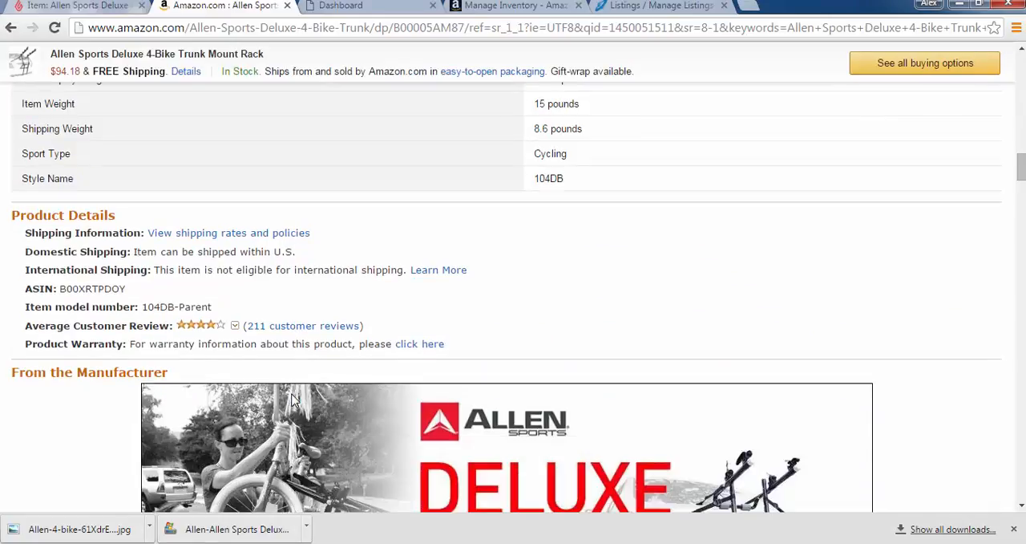
scroll("down", 3)
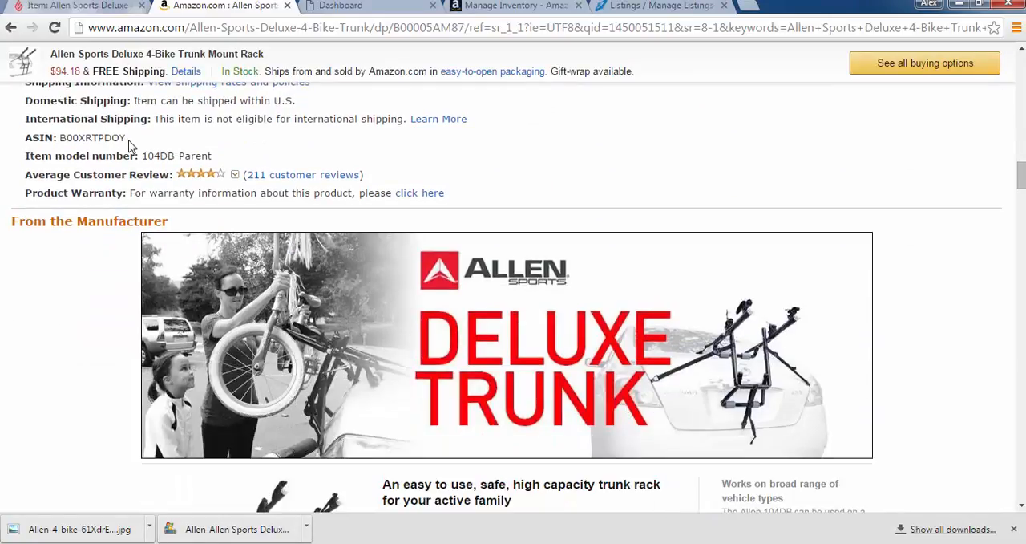
double_click(91, 138)
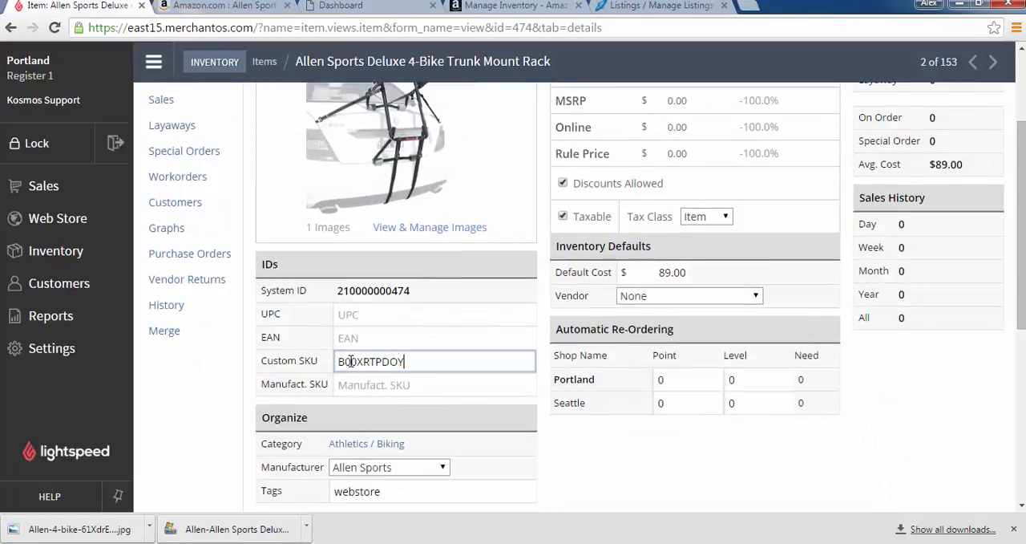
With Custom SKU B00XRTPDOY on the 4-Bike rack, go back to the inventory item list
scroll("up", 3)
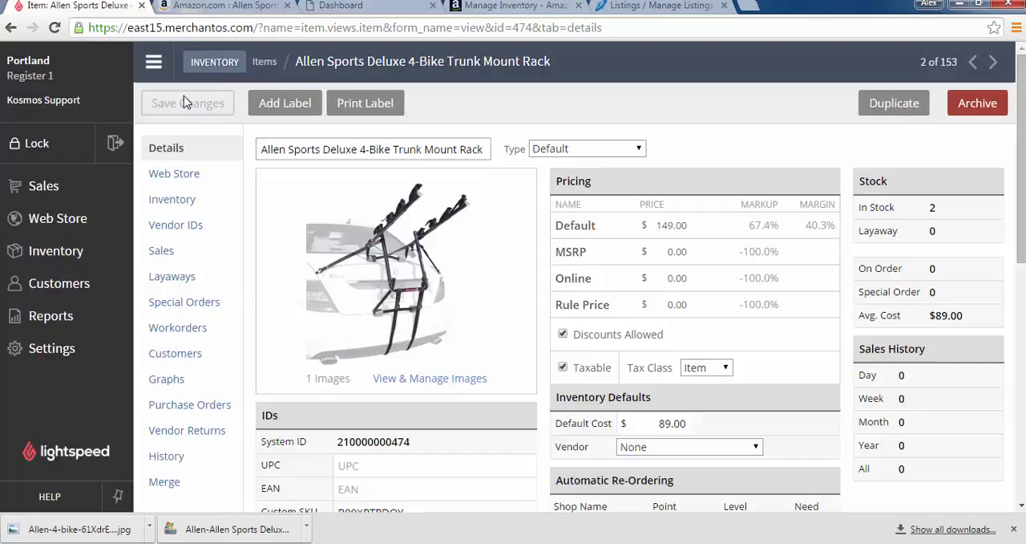
left_click(188, 103)
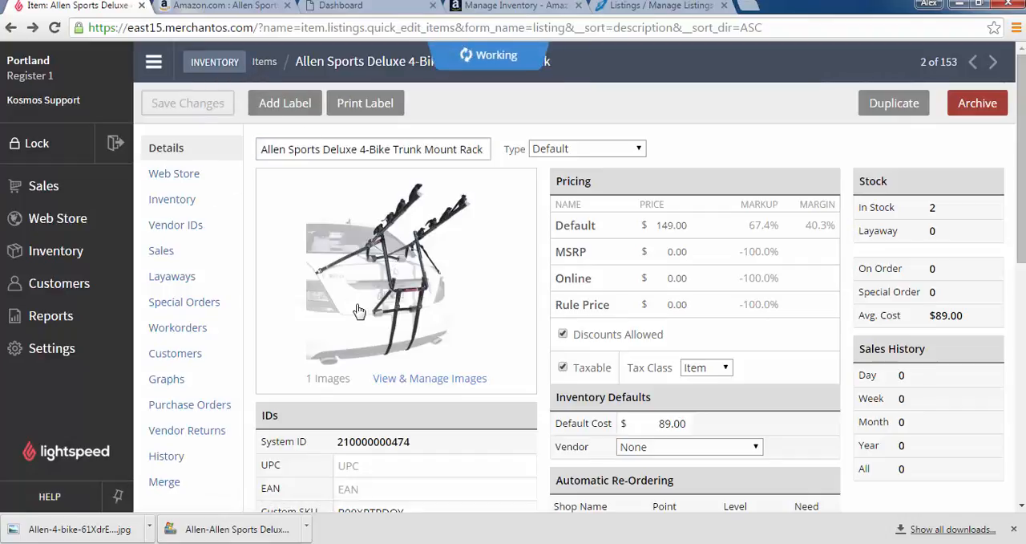
Open the Tension Bar Bicycle Cross-Bar Adaptor item and locate its Custom SKU field
left_click(265, 61)
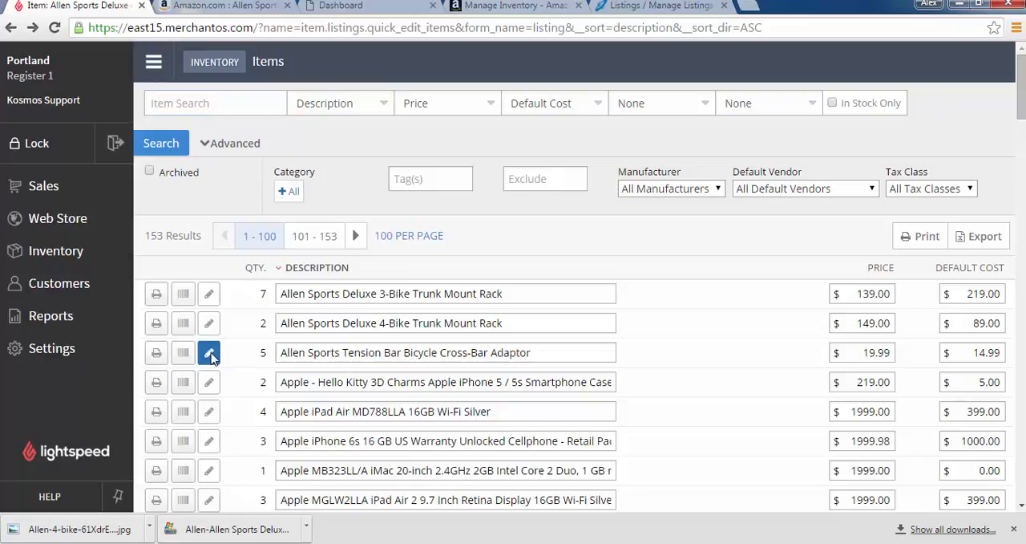
left_click(208, 353)
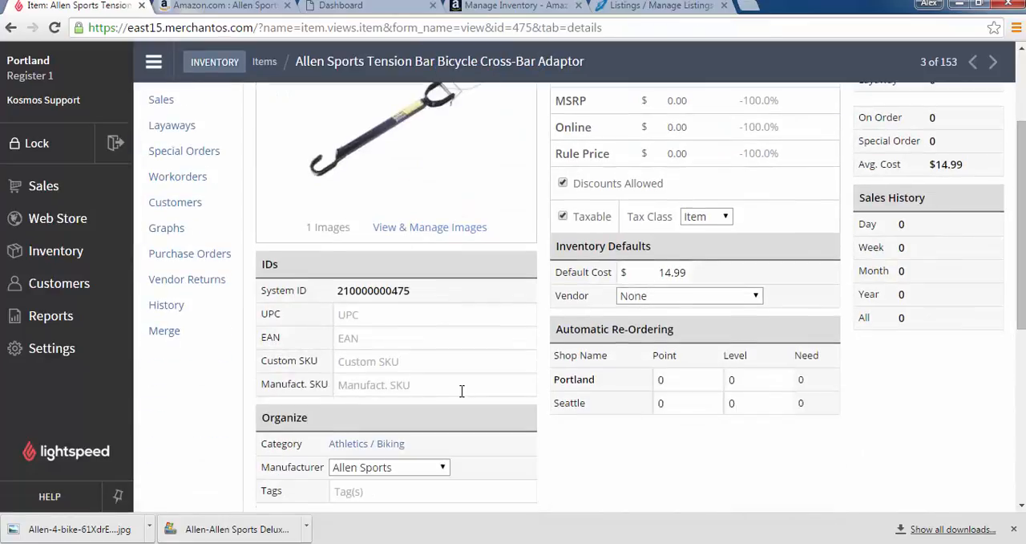
scroll("down", 3)
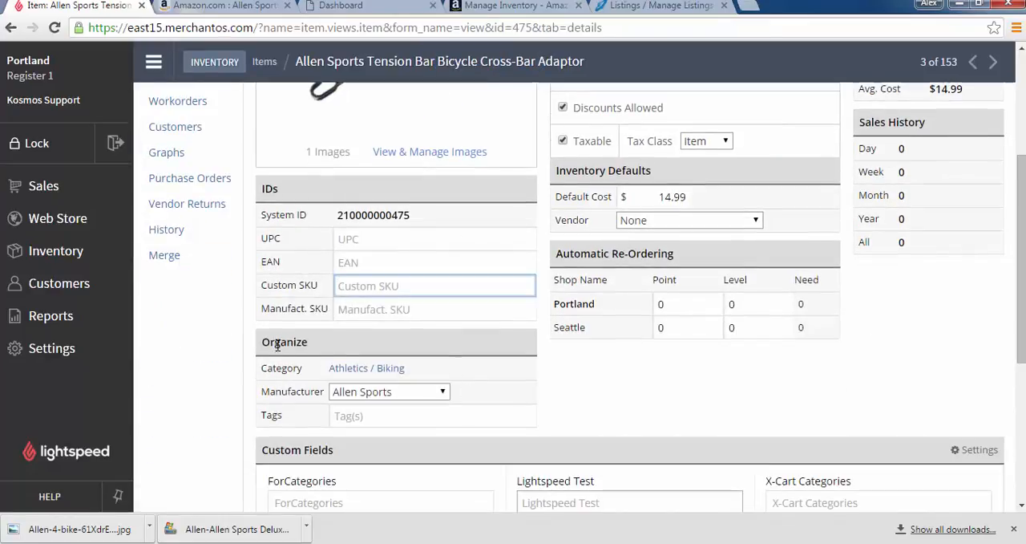
scroll("up", 3)
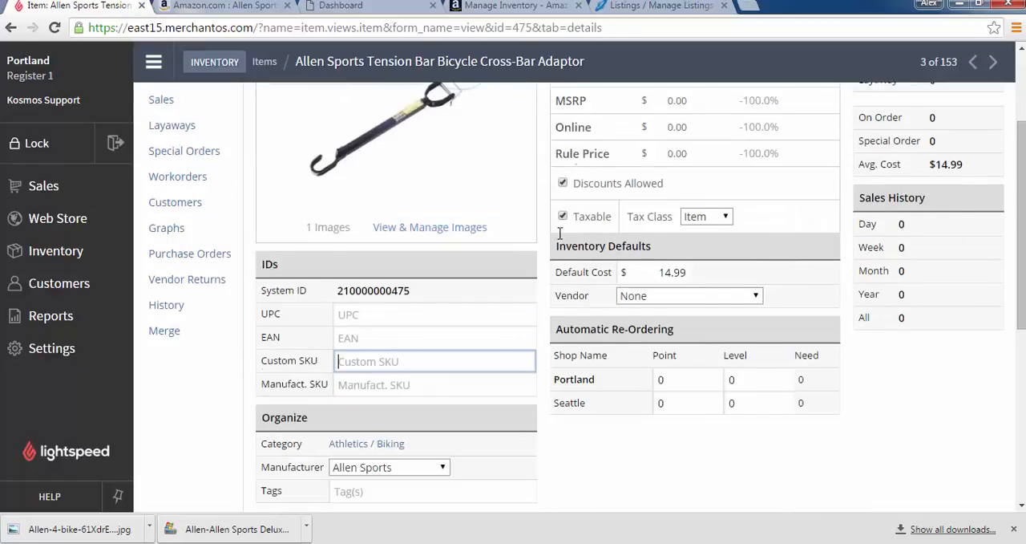
scroll("up", 3)
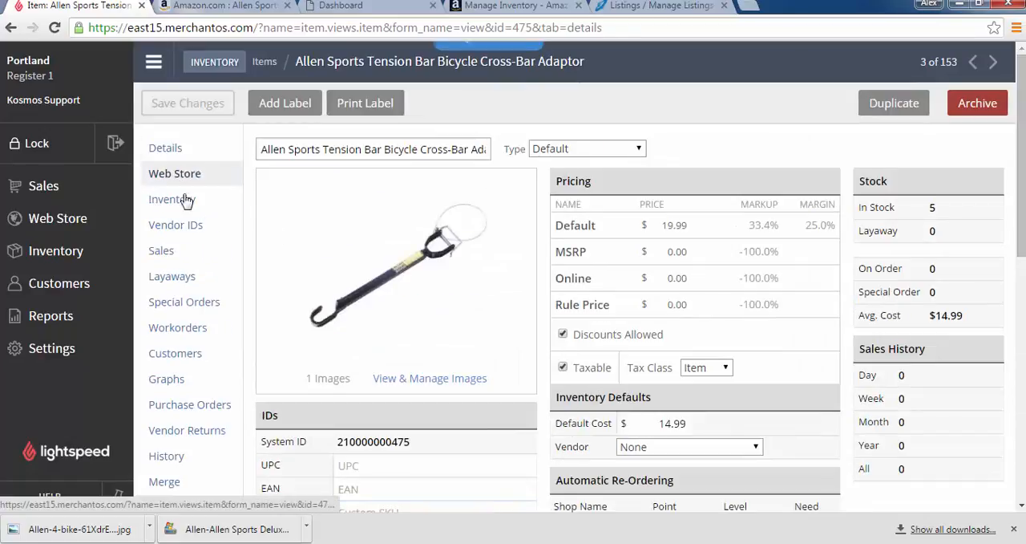
Enable List Item for Sale on Web Store for the adaptor and return to Details
left_click(175, 173)
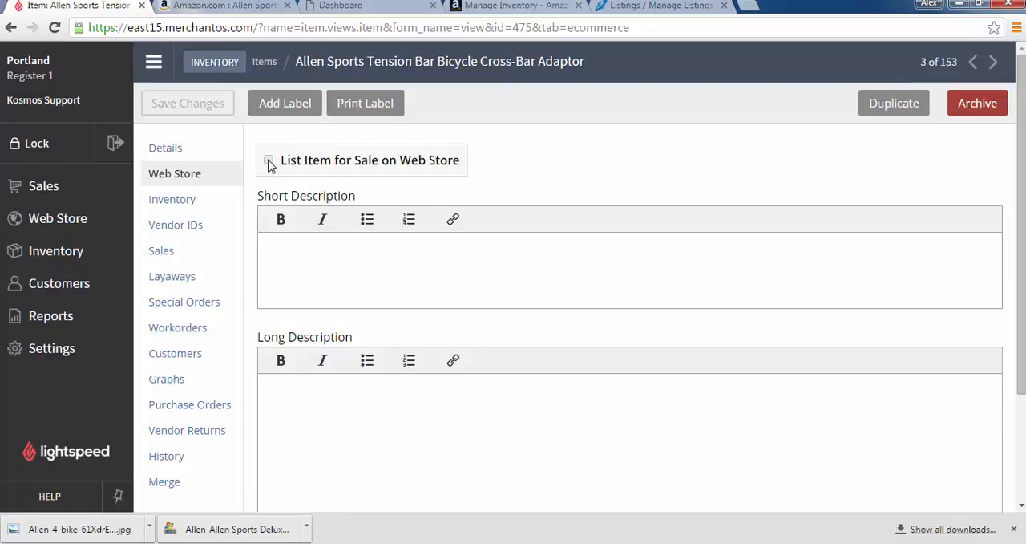
left_click(269, 159)
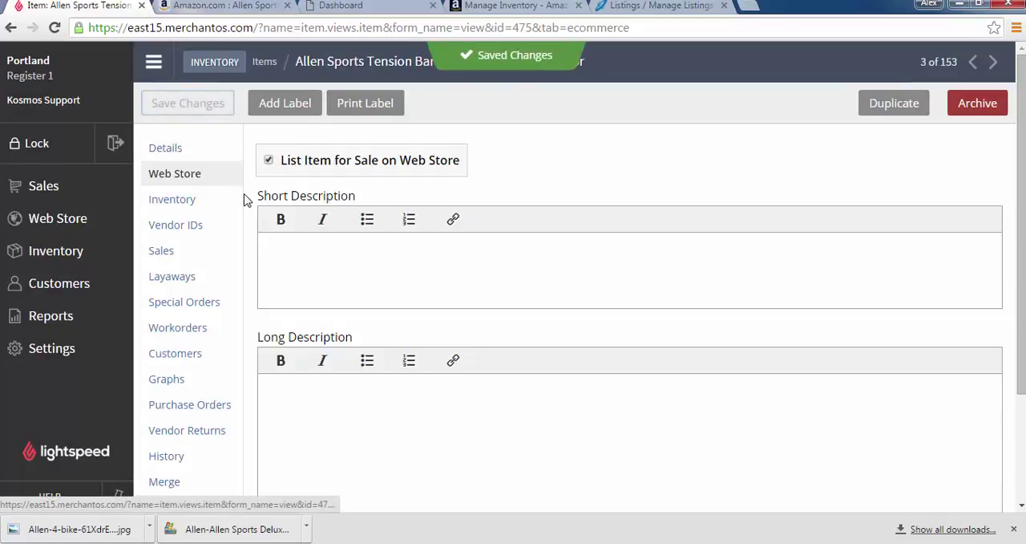
left_click(167, 148)
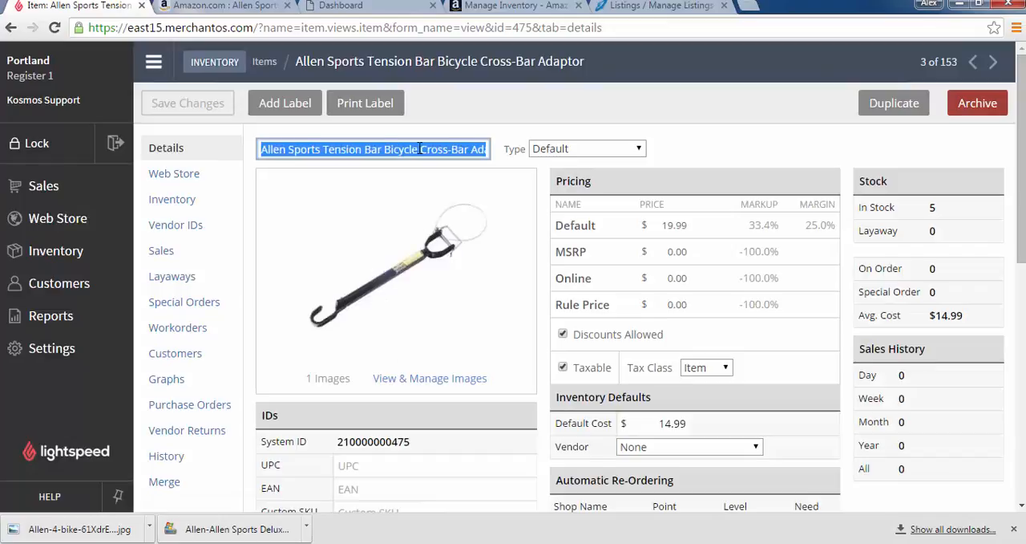
Search Amazon for 'Allen Sports Tension Bar Bicycle Cross-Bar Adaptor' and open the matching product page
left_click(224, 7)
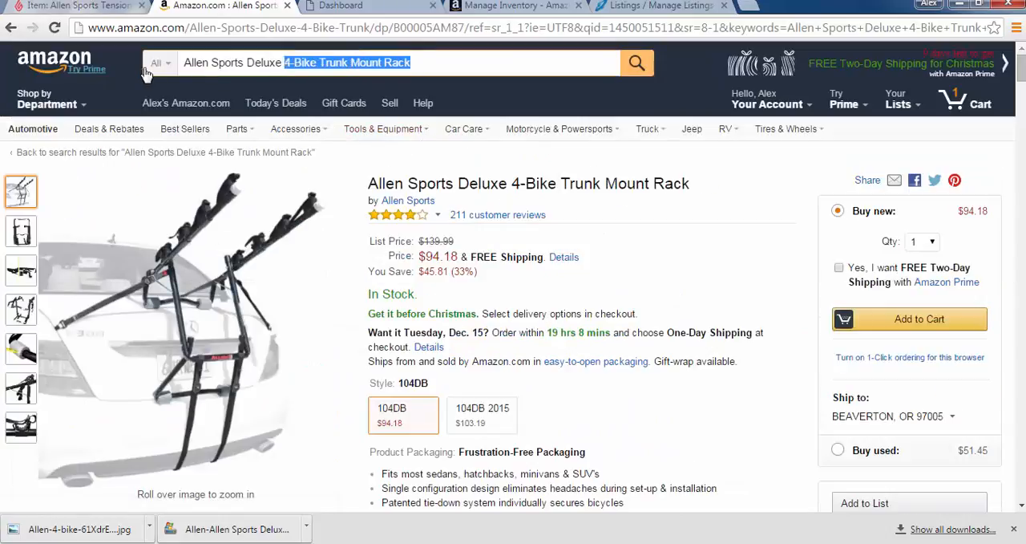
type("Allen Sports Tension Bar Bicycle Cross-Bar Adaptor")
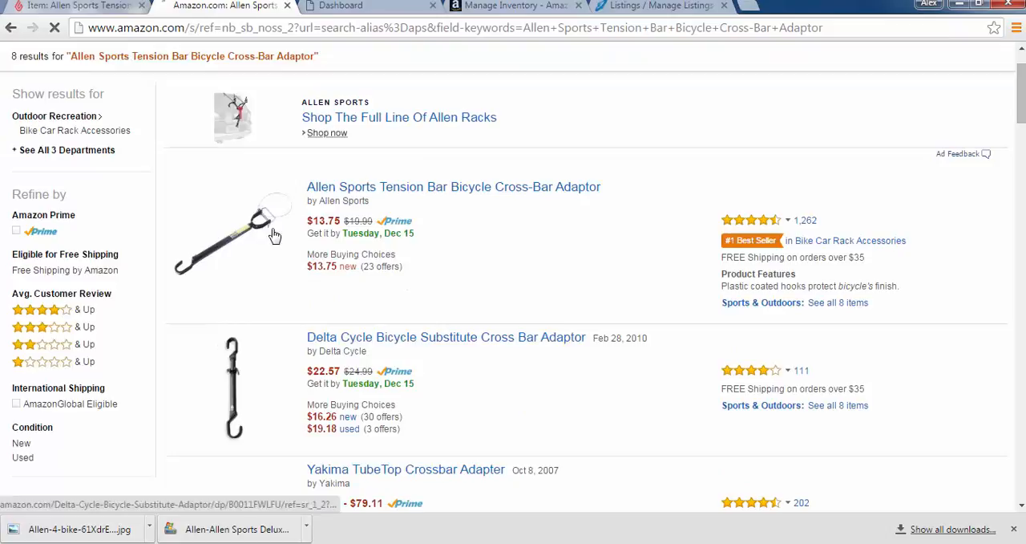
left_click(452, 186)
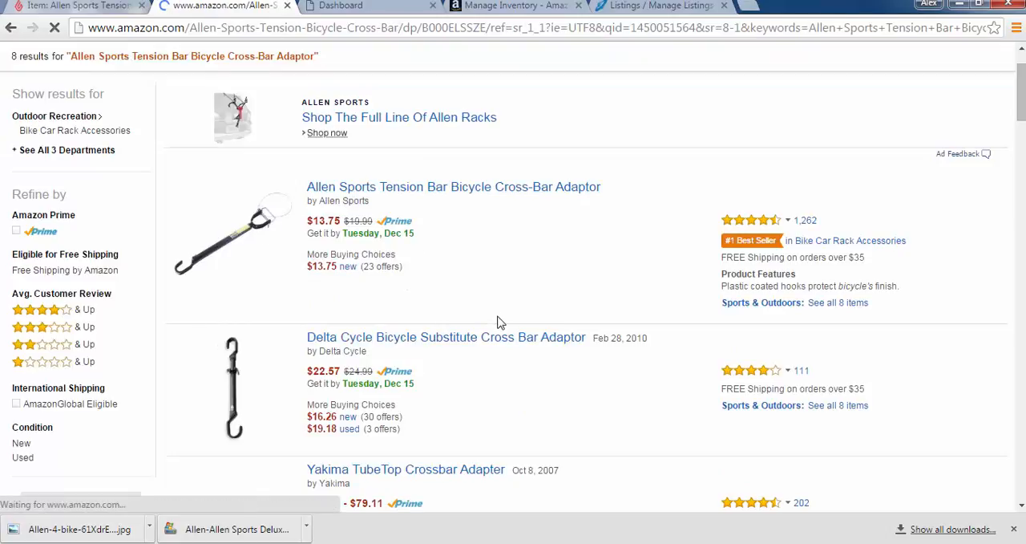
left_click(453, 186)
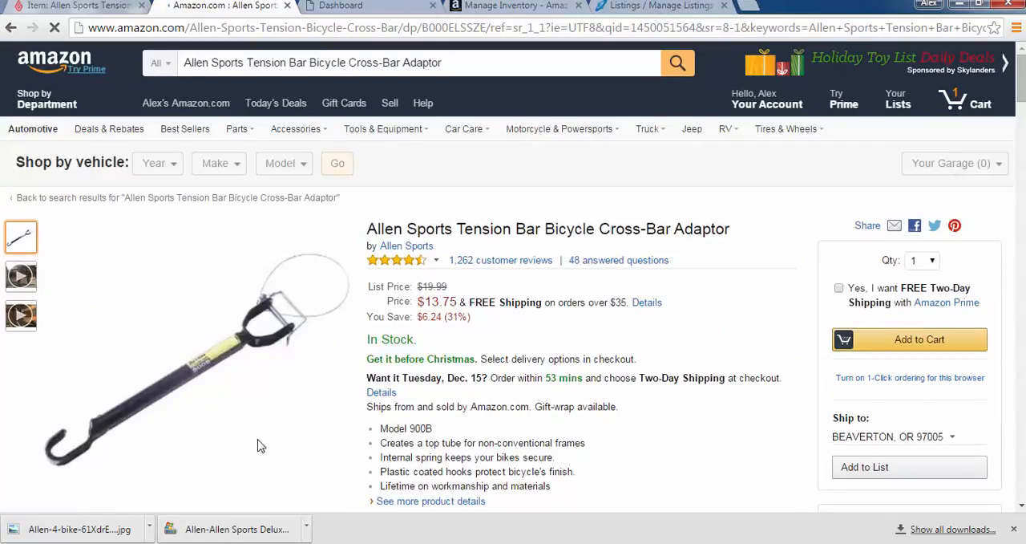
Select the adaptor's ASIN B000ELSSZE from Additional Information to copy it
scroll("down", 3)
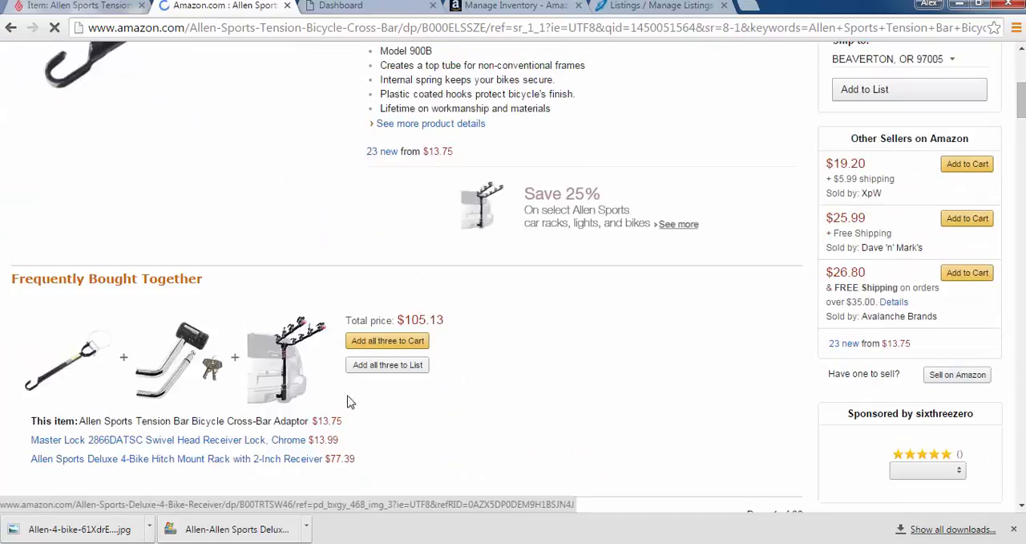
scroll("down", 3)
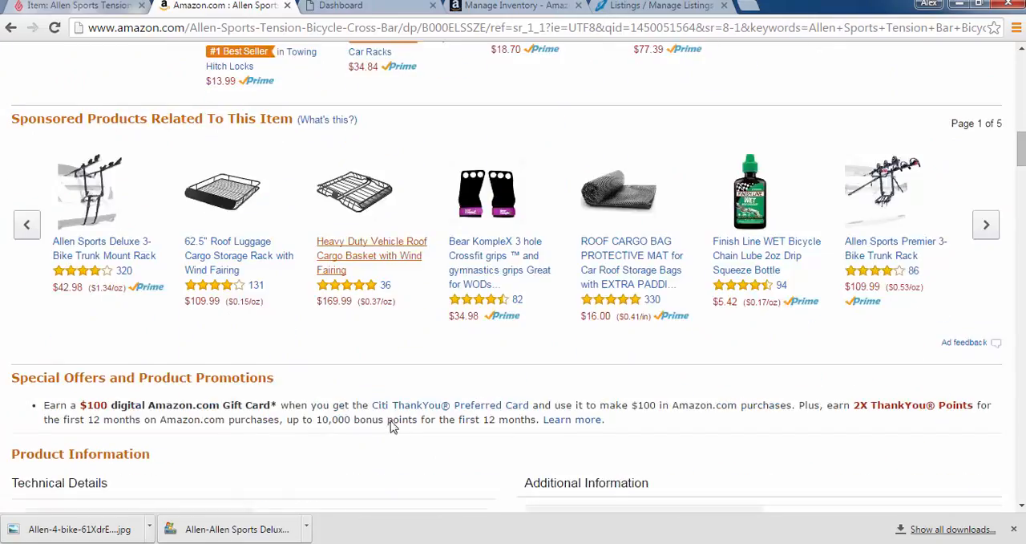
scroll("down", 3)
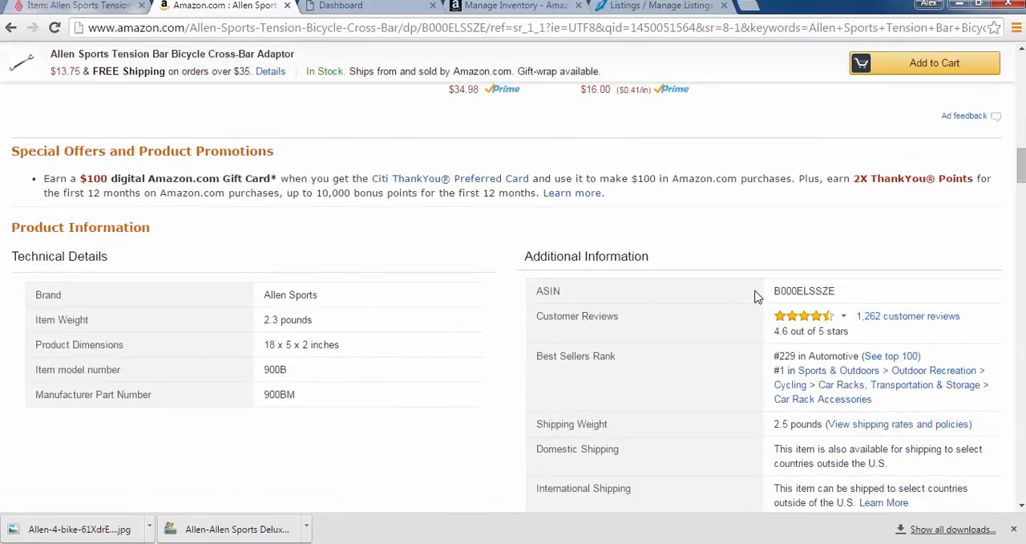
double_click(804, 291)
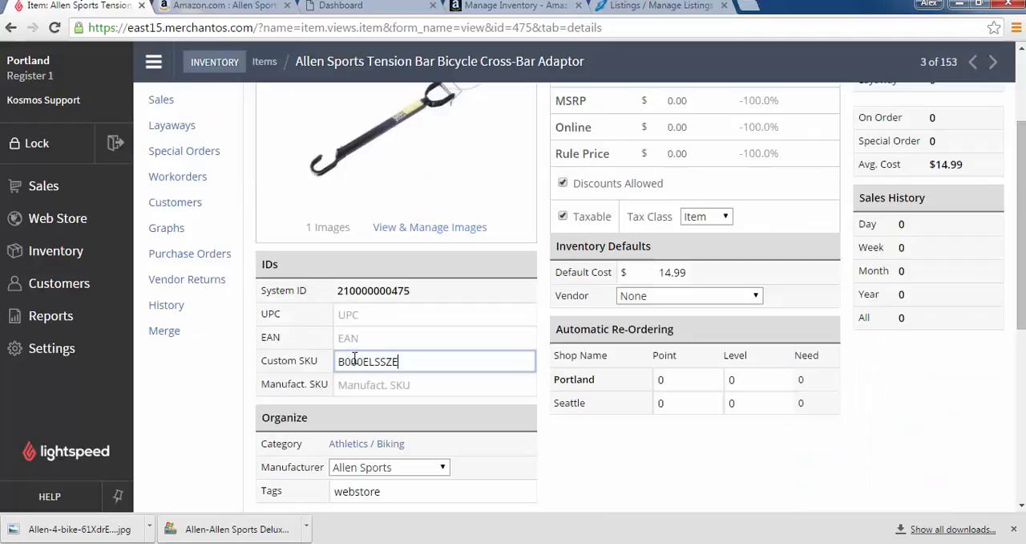
Save the adaptor with Custom SKU B000ELSSZE and switch to the eSync dashboard
left_click(187, 103)
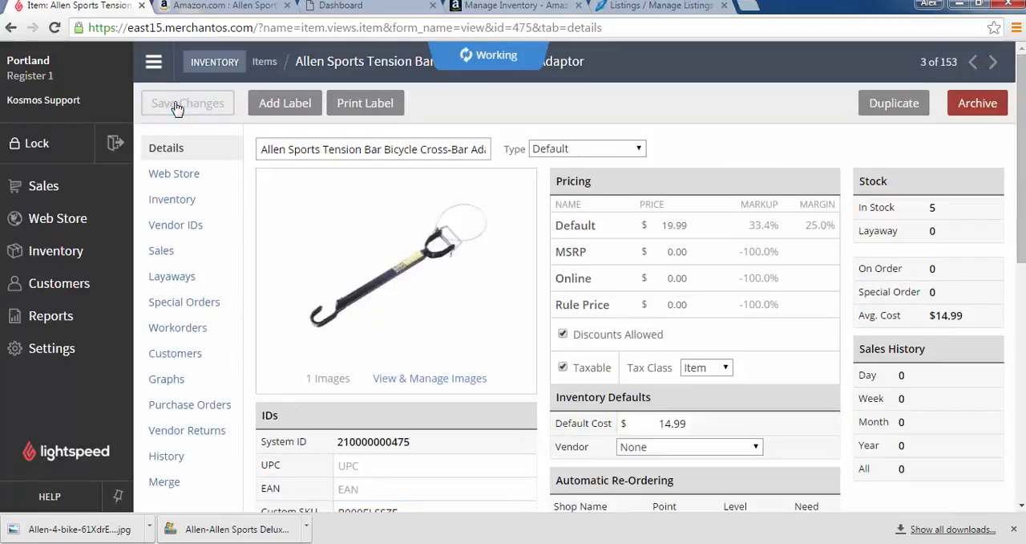
left_click(187, 103)
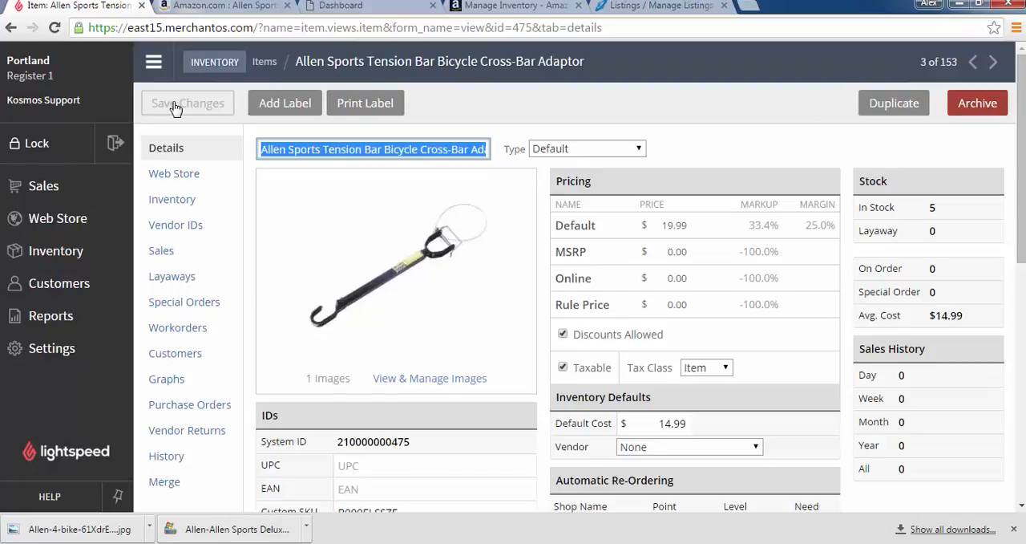
mouse_move(346, 6)
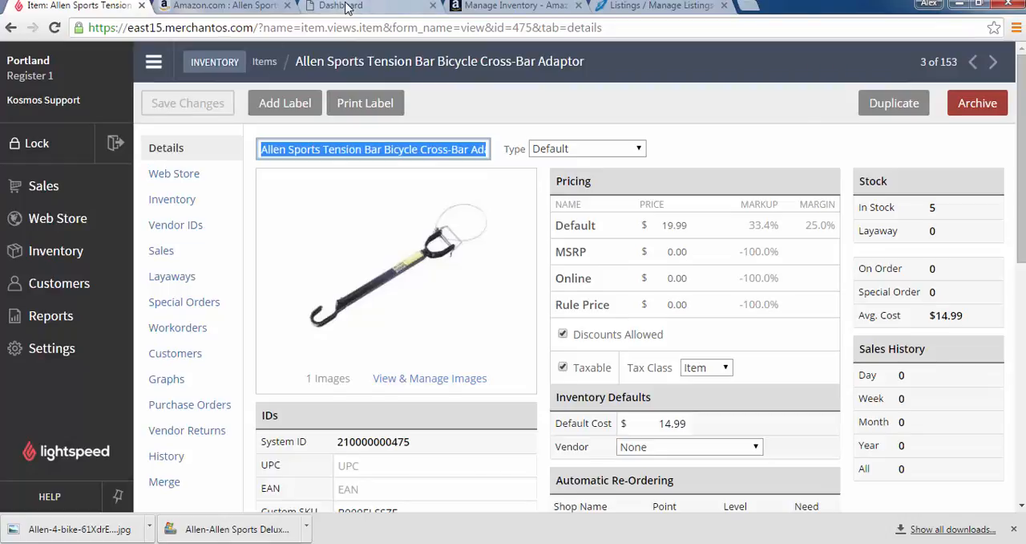
left_click(369, 6)
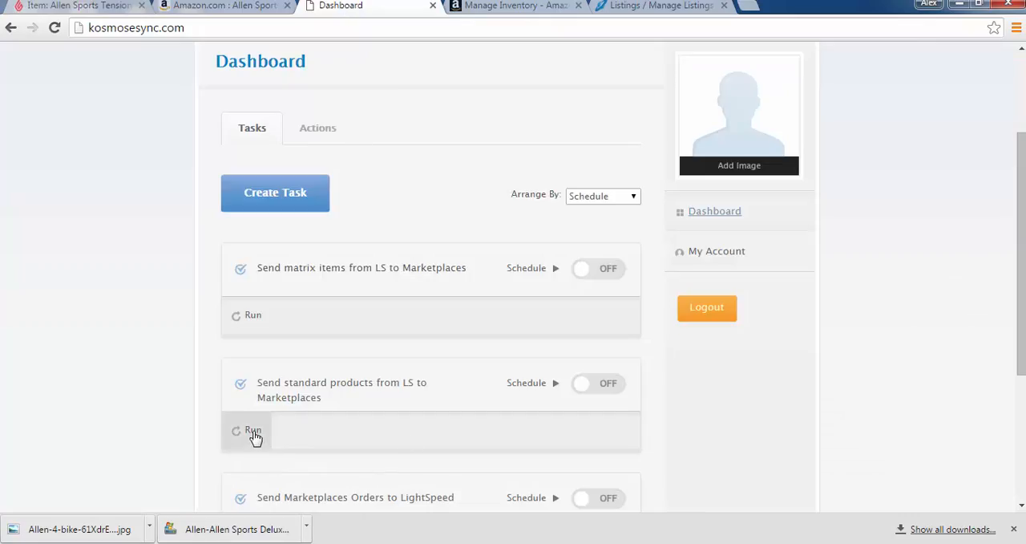
Run the 'Send standard products from LS to Marketplaces' task, then go to Seller Central inventory
left_click(254, 430)
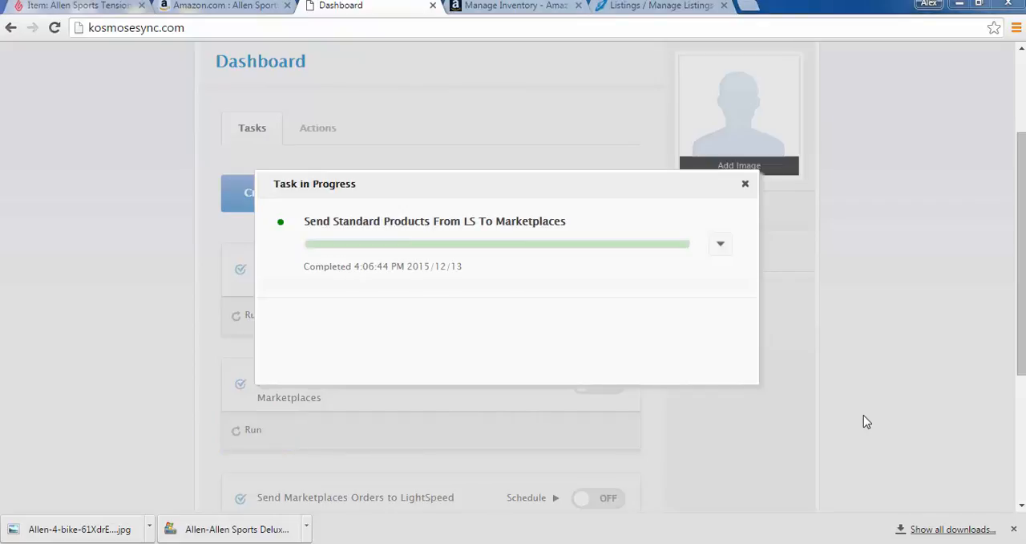
mouse_move(225, 7)
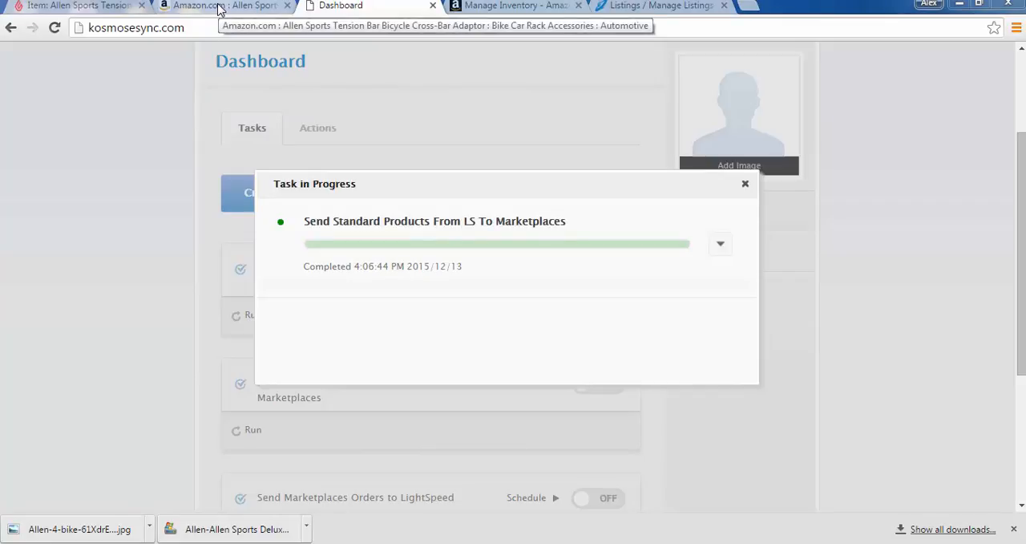
left_click(513, 6)
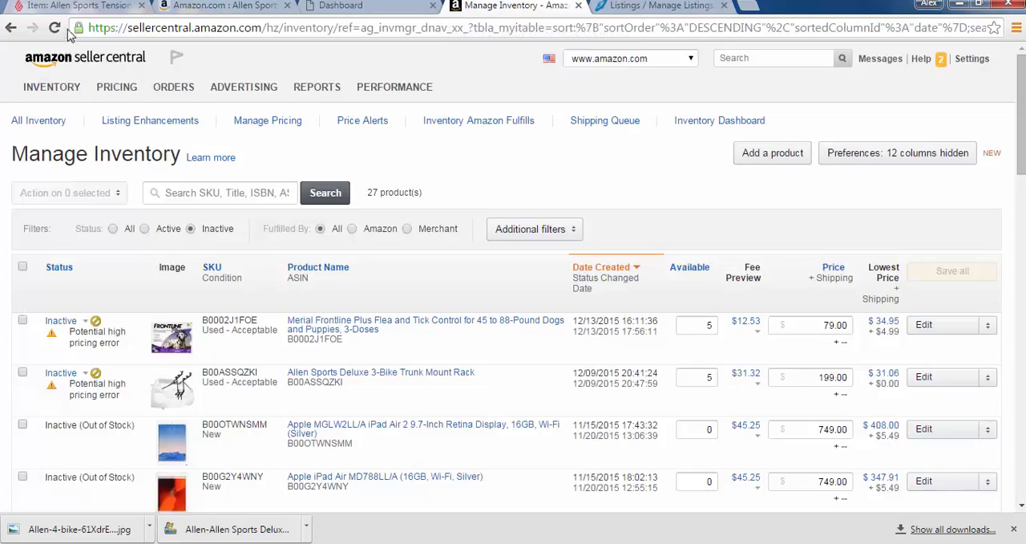
Filter Manage Inventory to All statuses, then switch to the M2E Pro listings page
left_click(128, 228)
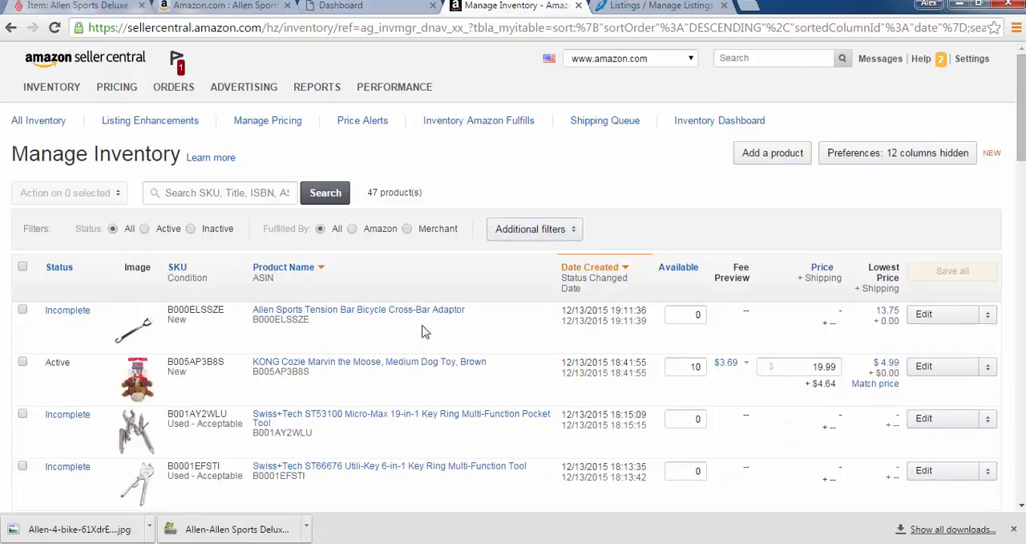
mouse_move(359, 312)
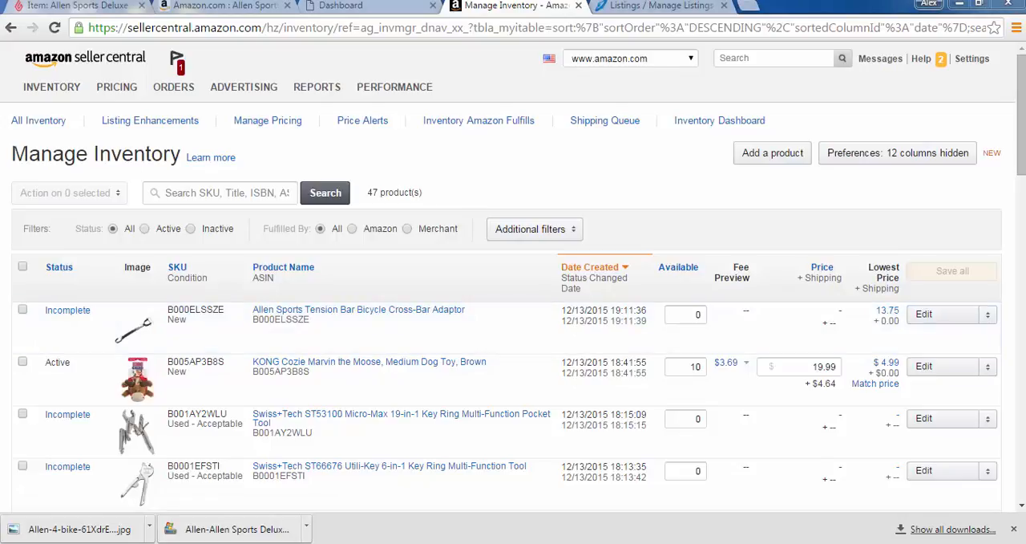
mouse_move(718, 121)
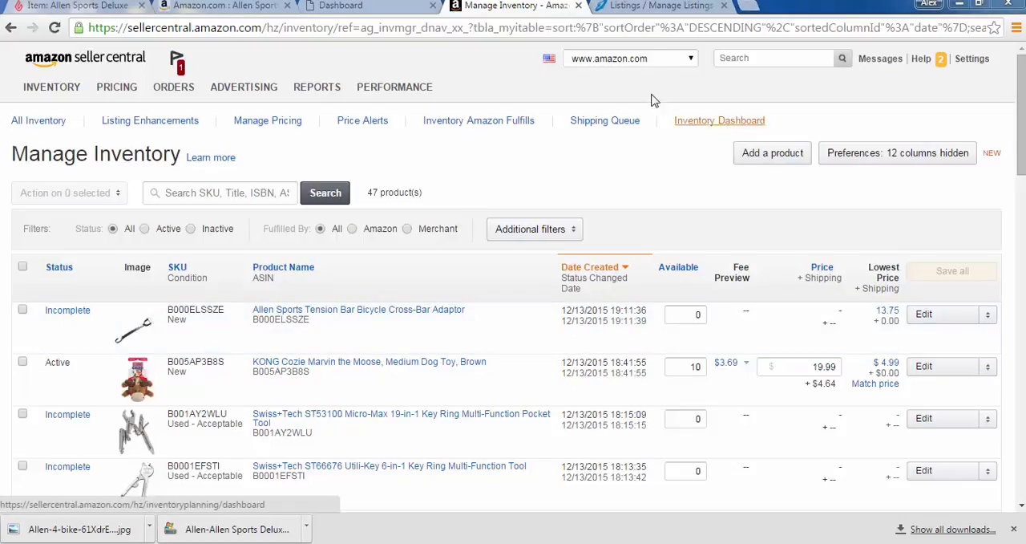
left_click(658, 6)
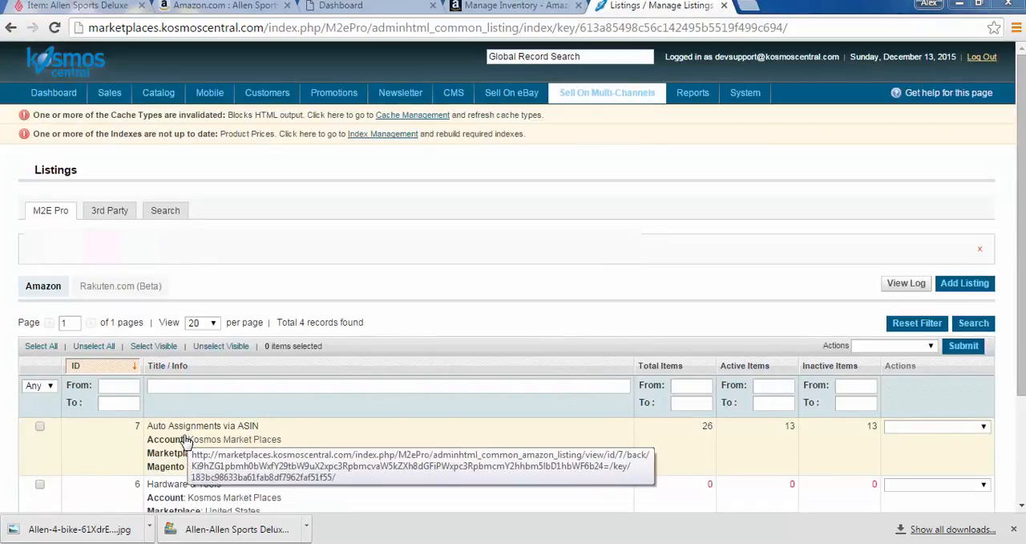
View the 'Auto Assignments via ASIN' listing's item statuses, then return to Seller Central inventory
left_click(202, 425)
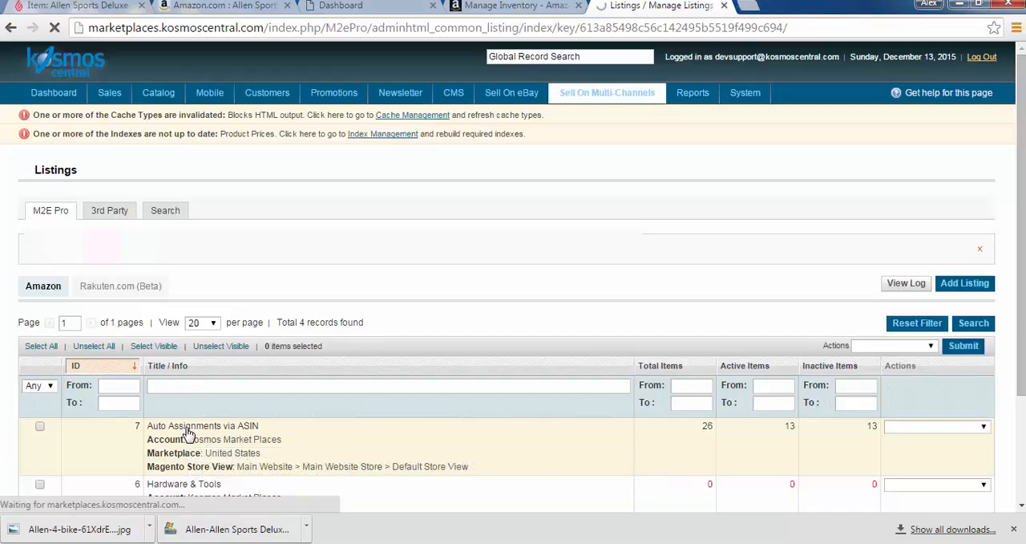
left_click(203, 425)
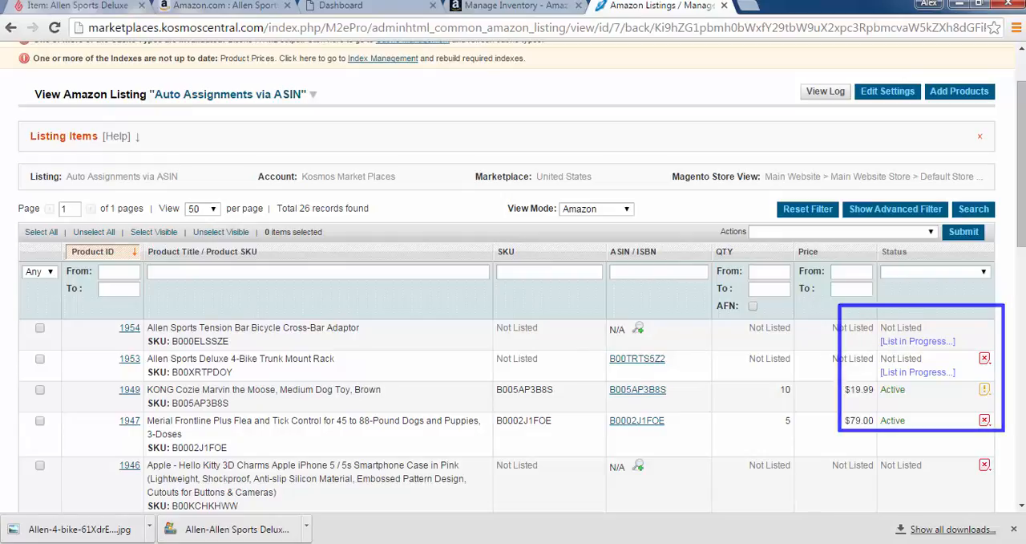
left_click(510, 6)
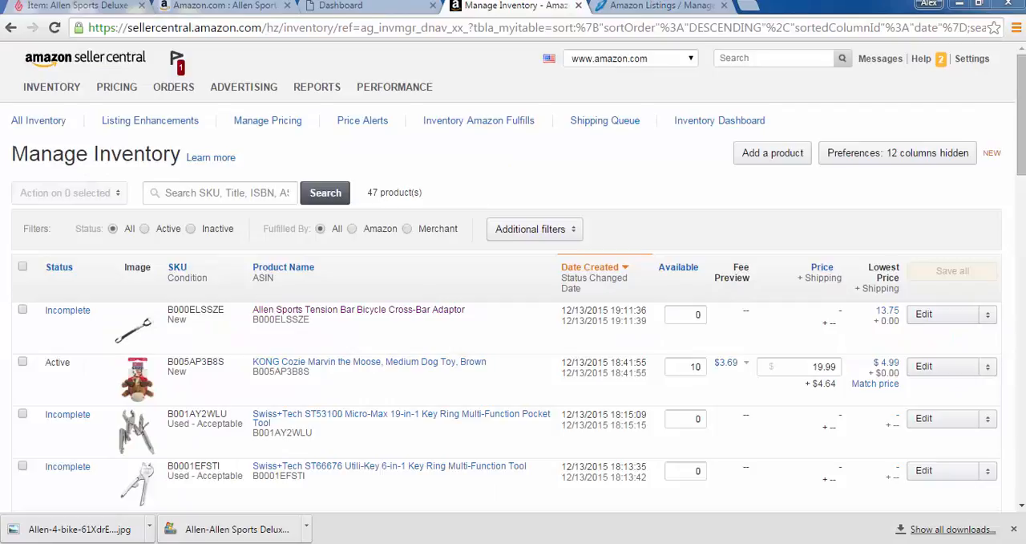
mouse_move(607, 199)
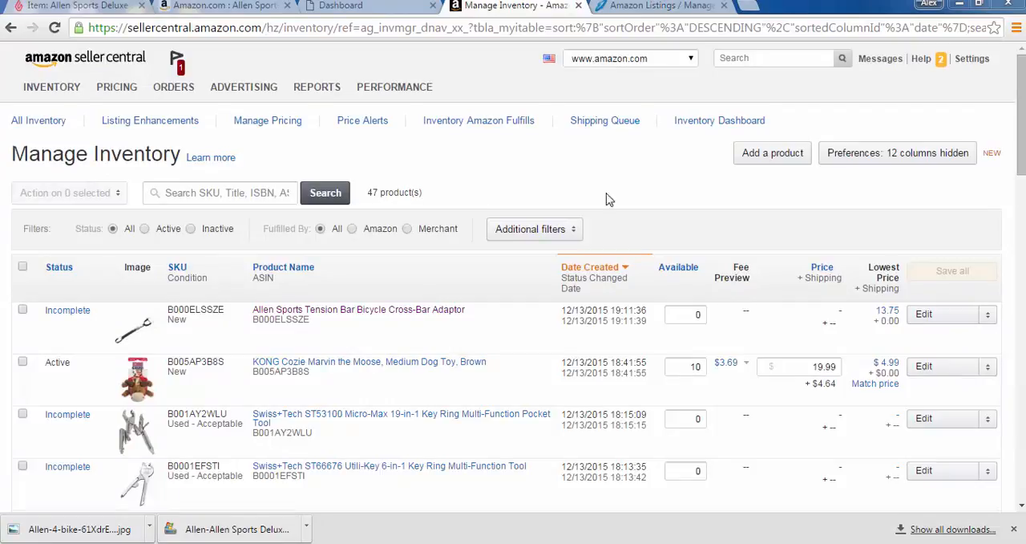
mouse_move(55, 28)
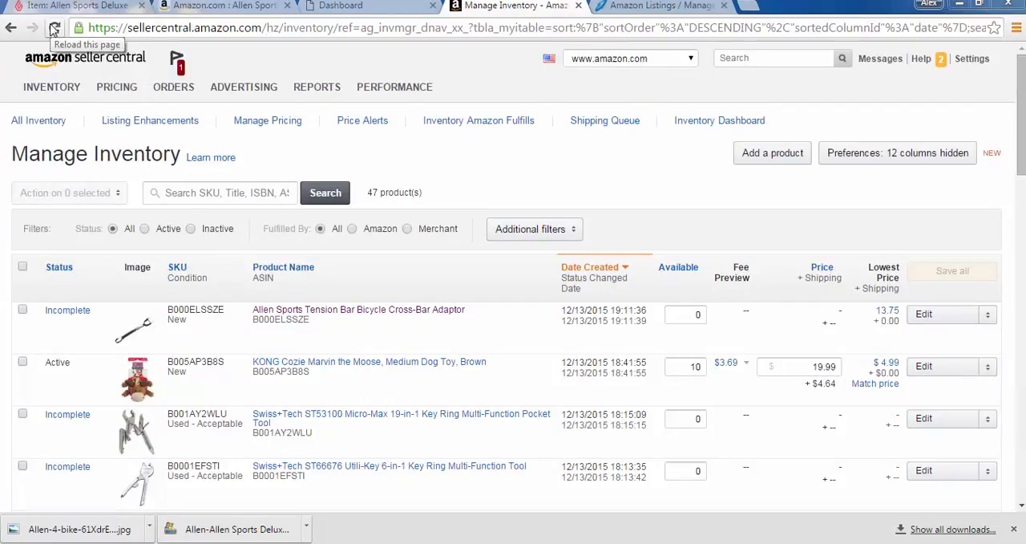
Reload Manage Inventory to see the adaptor Active at $19.99, then open its Amazon product page
left_click(55, 28)
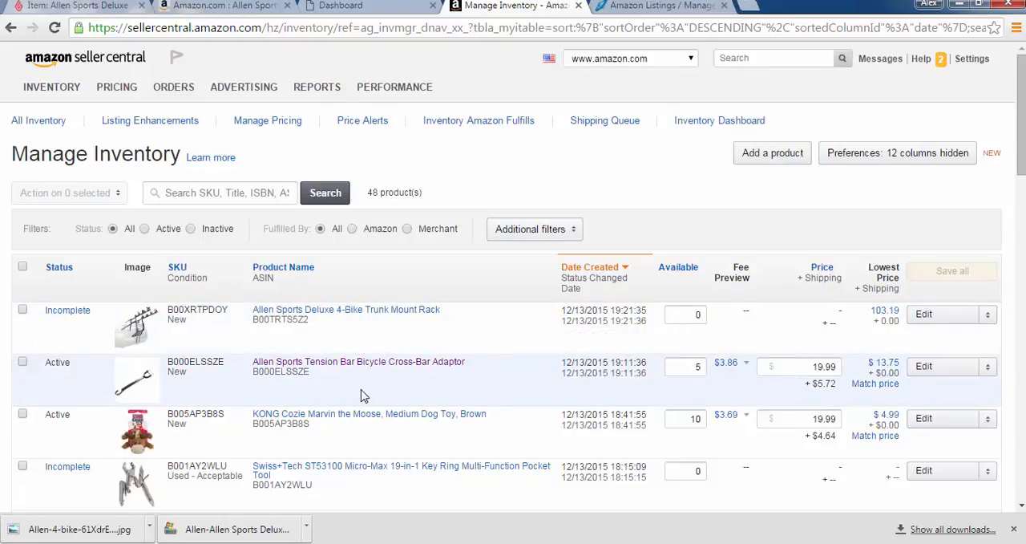
mouse_move(369, 367)
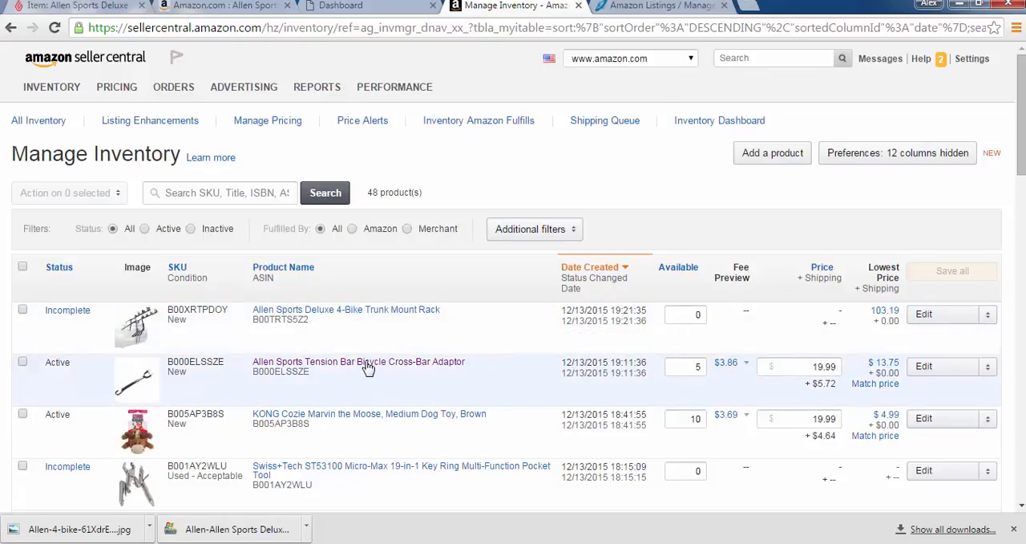
left_click(359, 363)
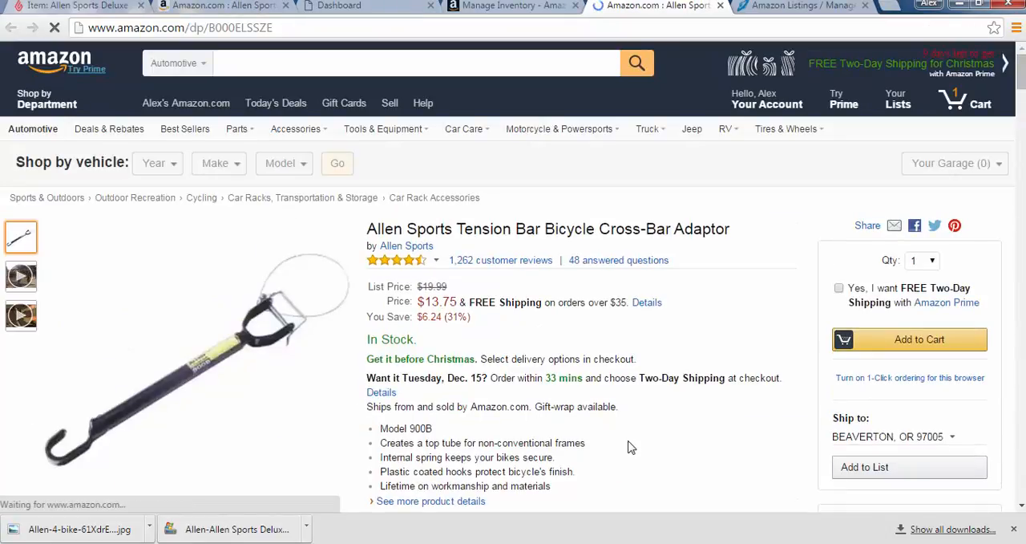
Scroll the Tension Bar adaptor's Amazon page to the Other Sellers section showing Kosmos Central at $19.99
scroll("down", 3)
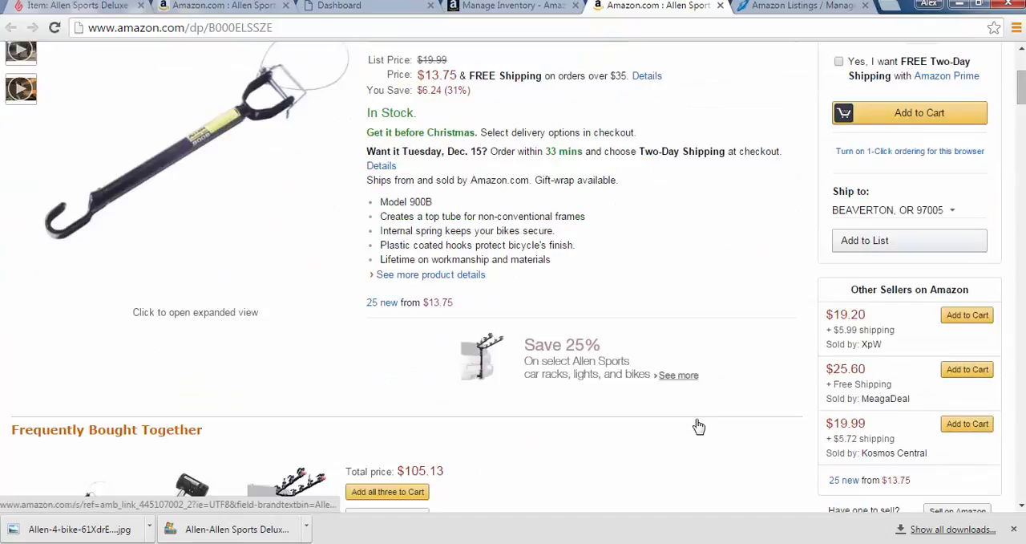
scroll("down", 3)
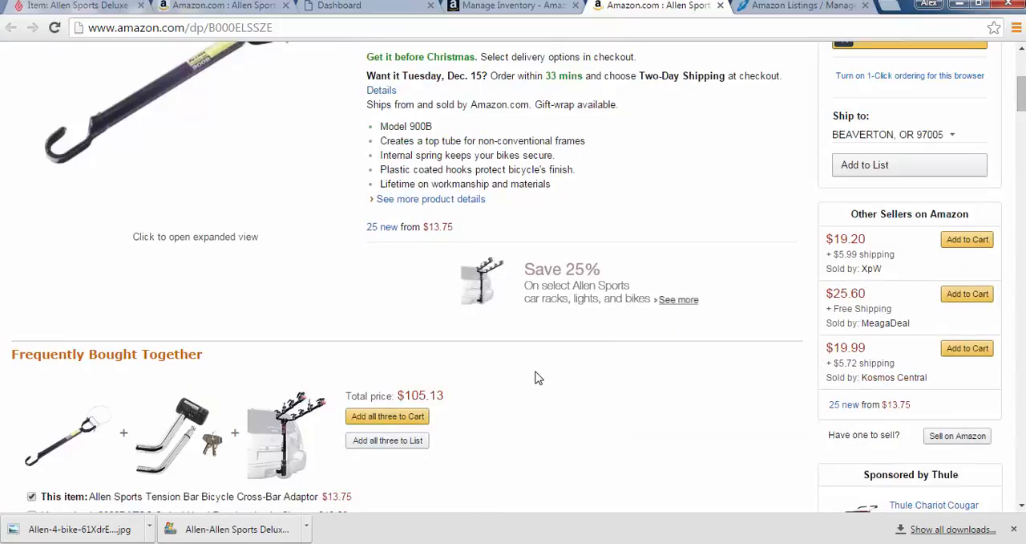
scroll("up", 3)
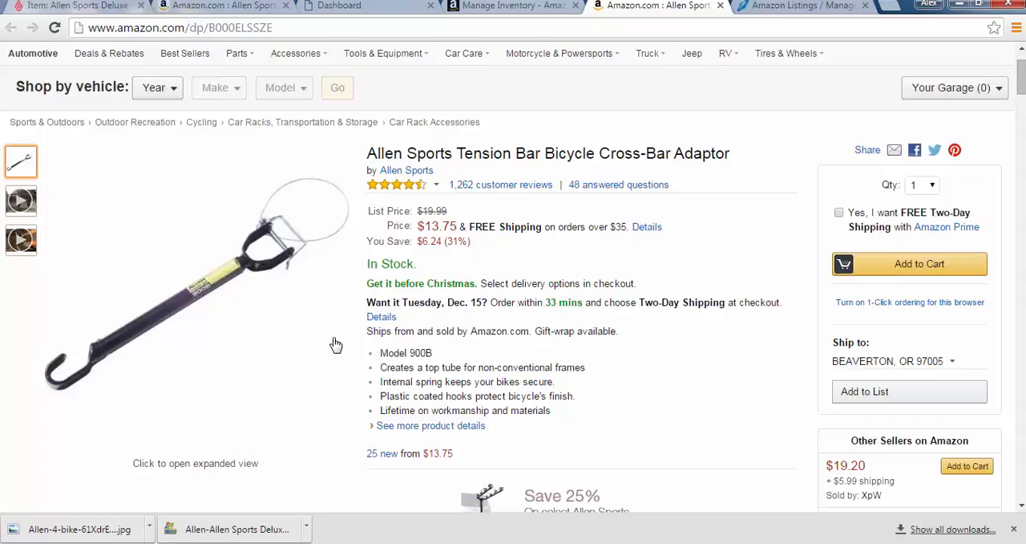
mouse_move(895, 9)
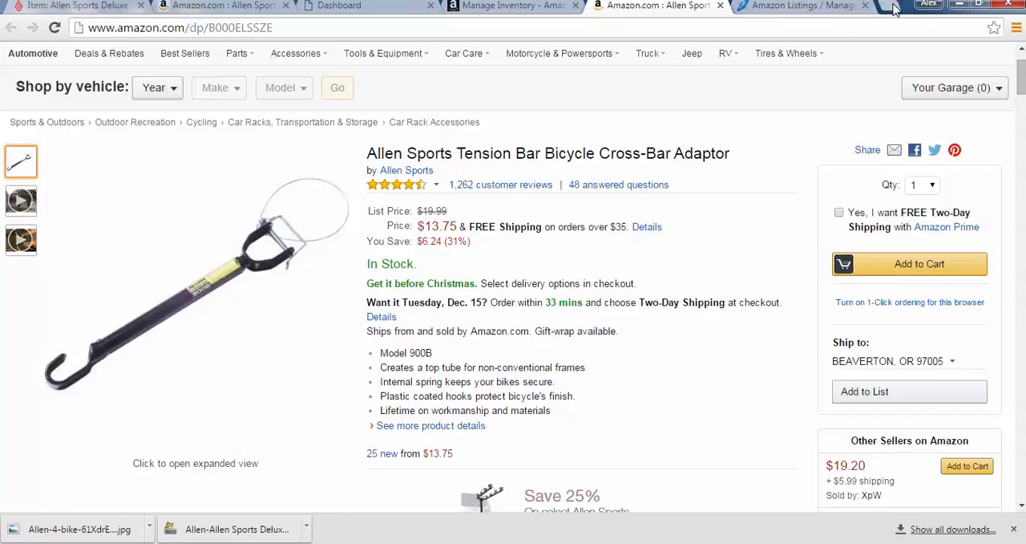